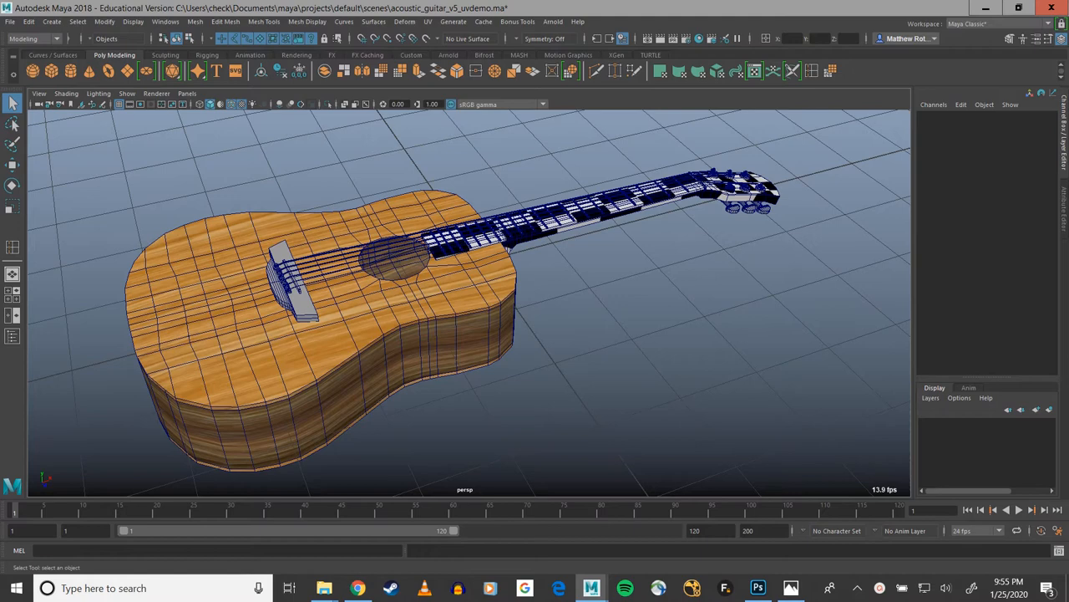
pyautogui.moveTo(589, 219)
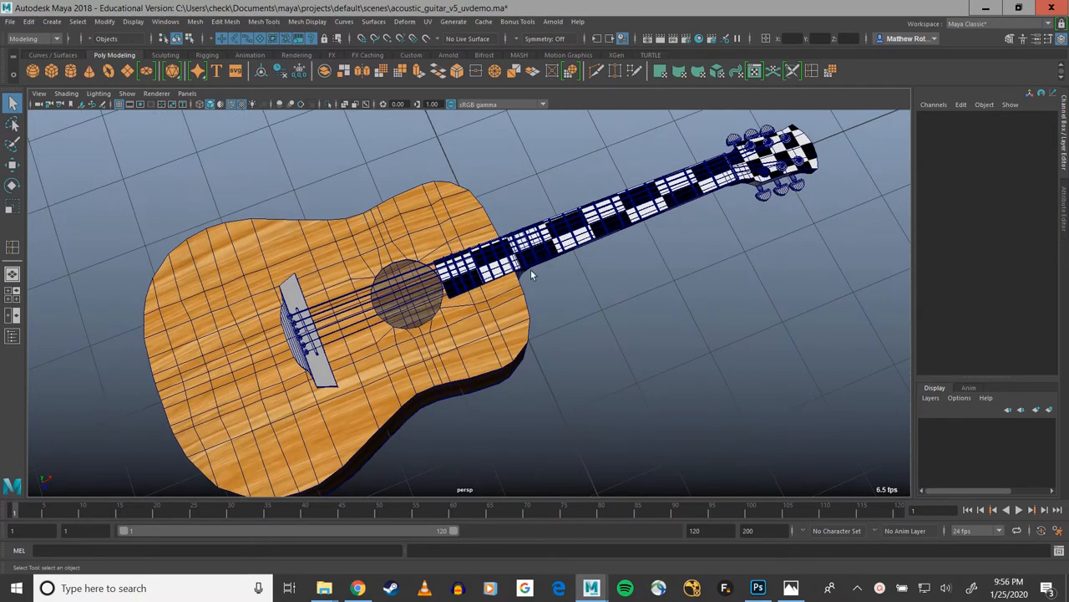
# Hide the acoustic_guitar group so only string_E2 shows, and open the Outliner
pyautogui.moveTo(531, 276); pyautogui.dragTo(718, 268)
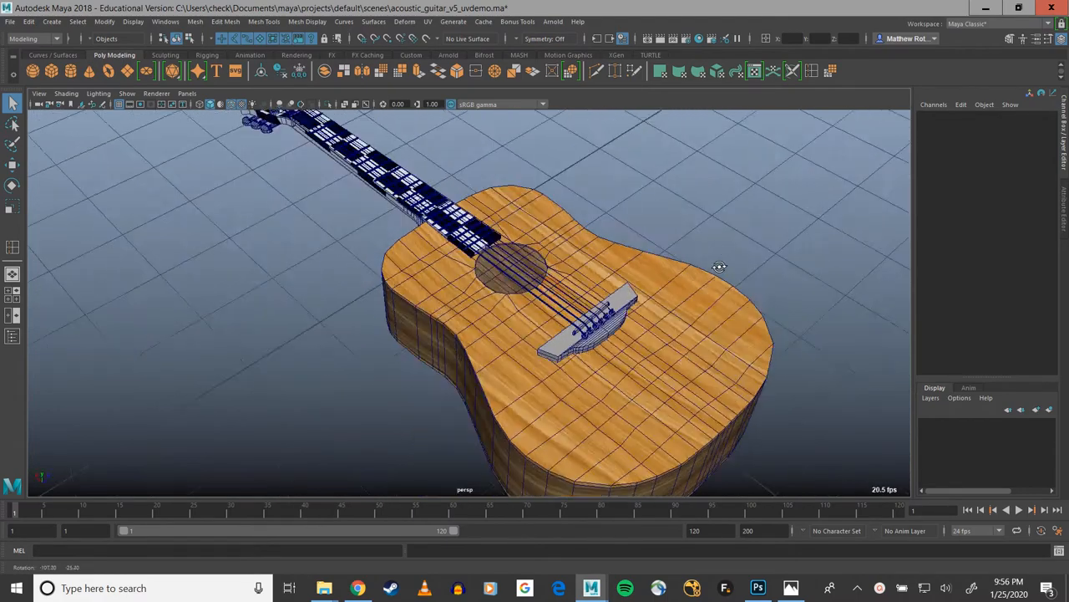
pyautogui.moveTo(719, 268); pyautogui.dragTo(747, 272)
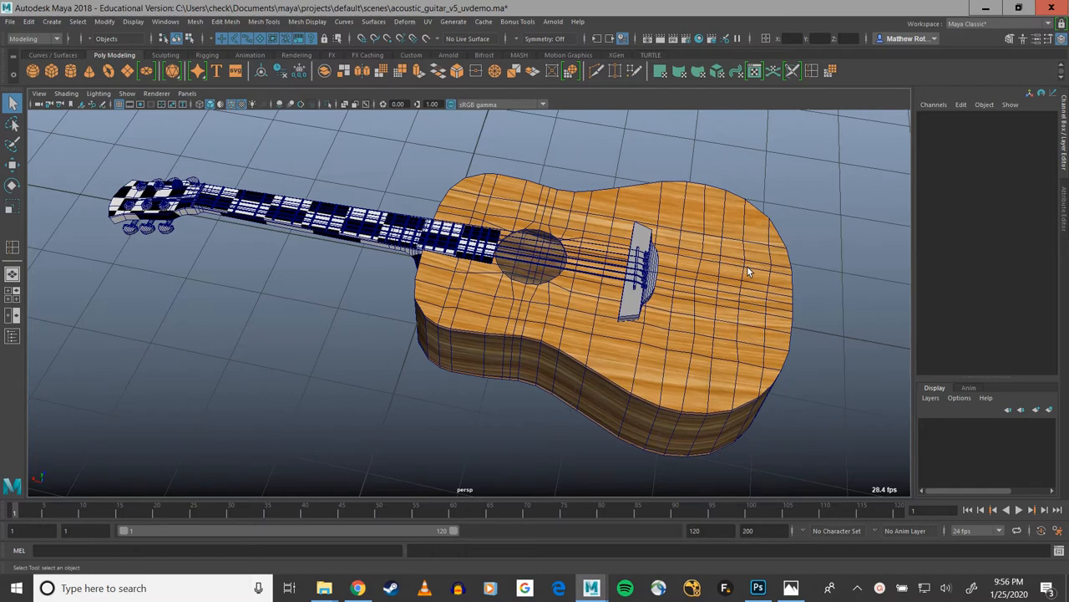
pyautogui.moveTo(535, 305)
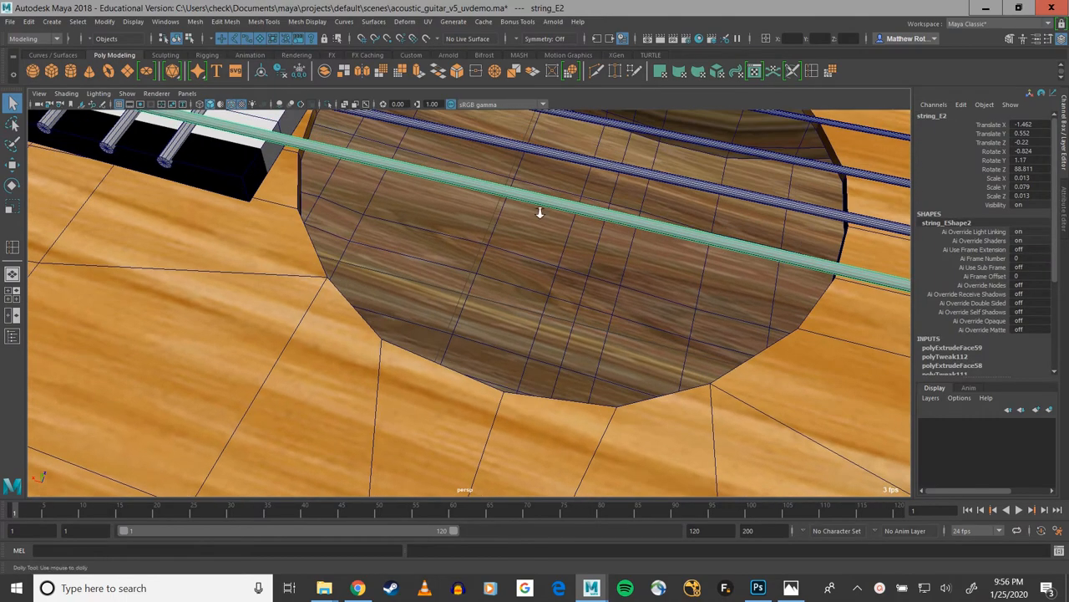
pyautogui.moveTo(539, 212); pyautogui.dragTo(468, 324)
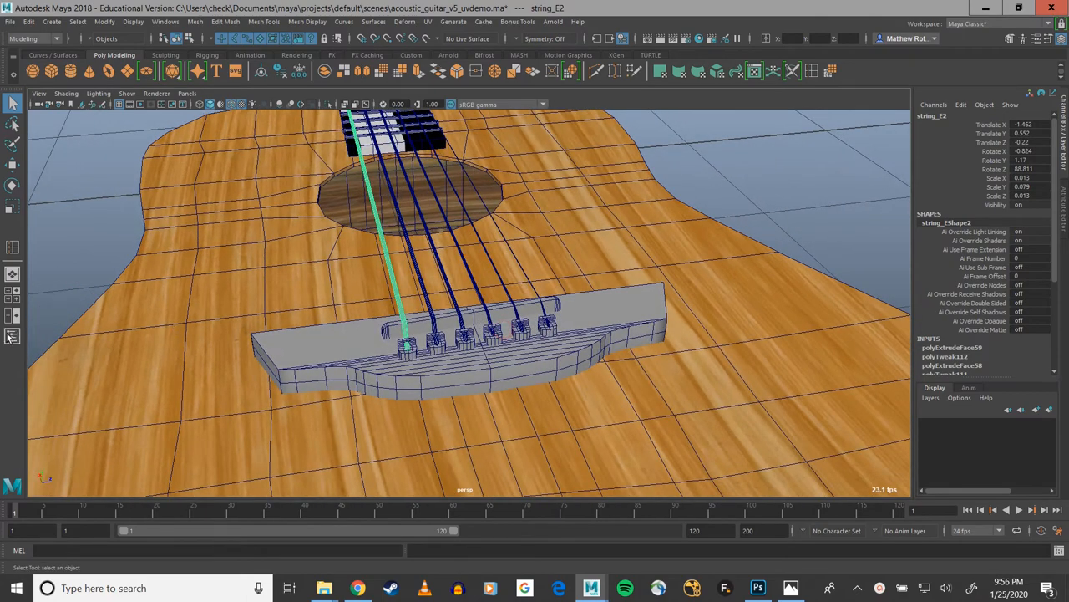
pyautogui.click(655, 274)
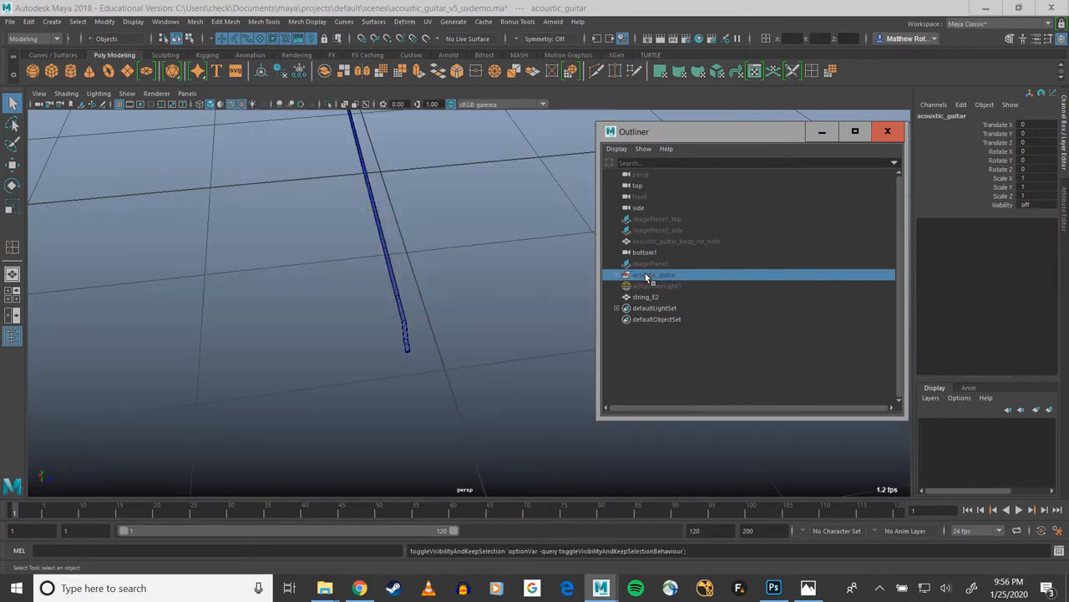
# Select string_E2 in the Outliner and inspect the isolated string along its length
pyautogui.click(645, 297)
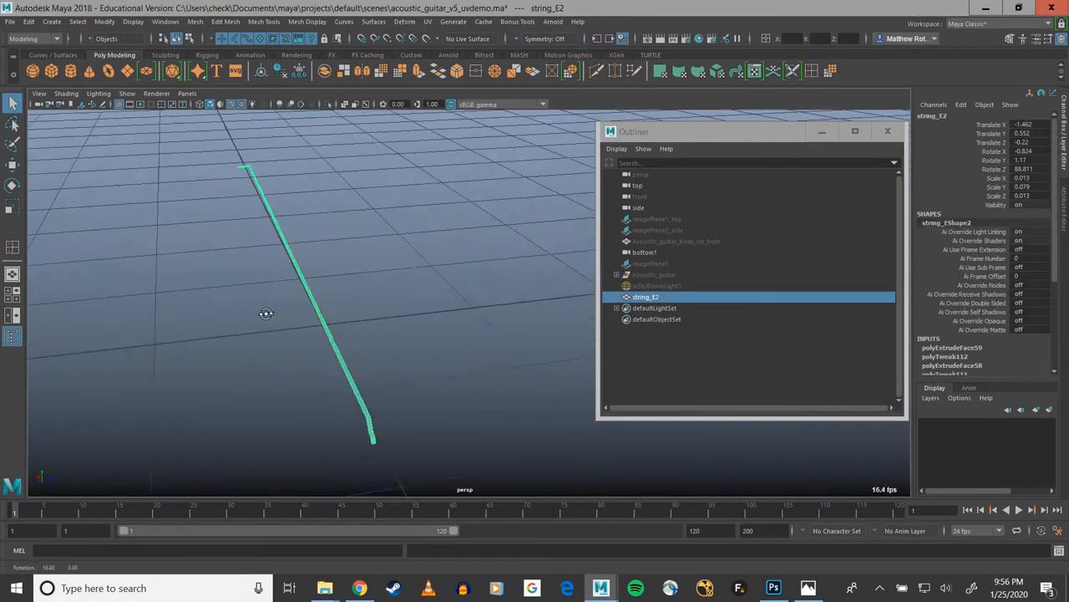
pyautogui.moveTo(266, 313); pyautogui.dragTo(556, 312)
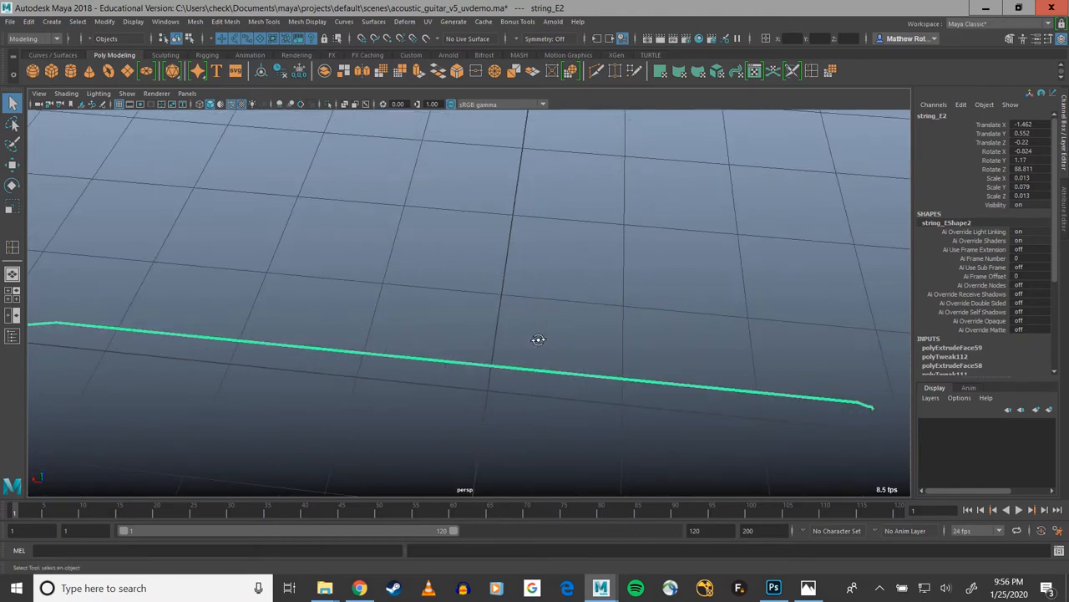
pyautogui.moveTo(533, 381)
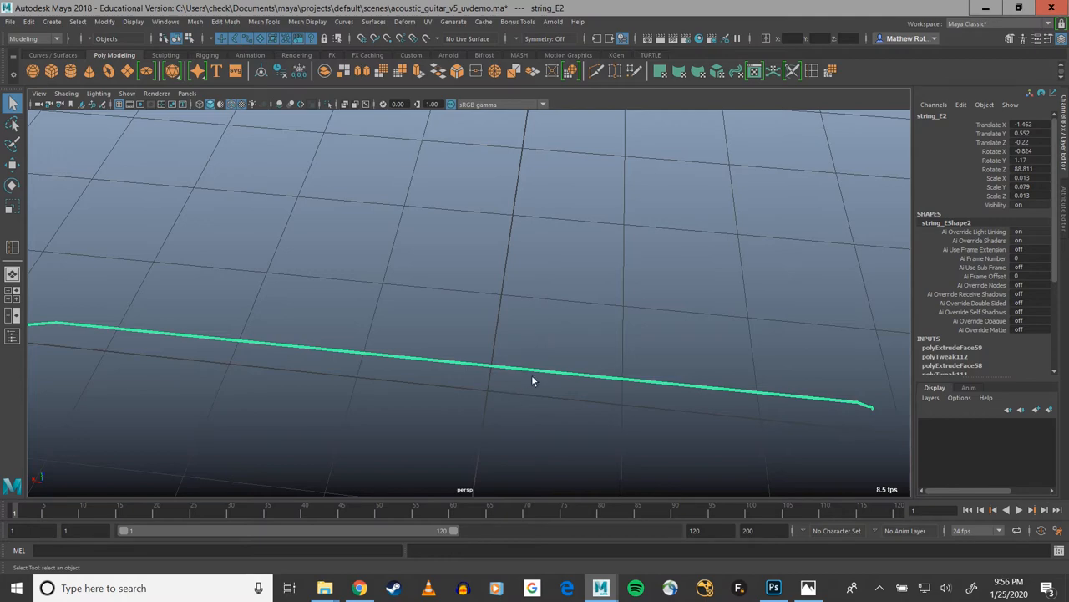
pyautogui.moveTo(458, 399)
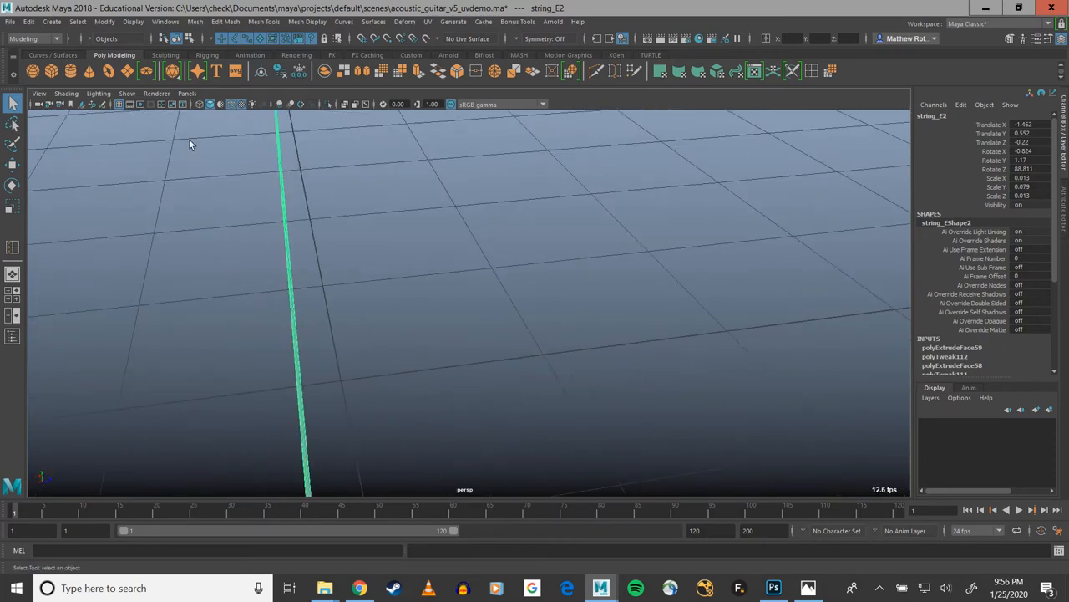
pyautogui.moveTo(313, 325)
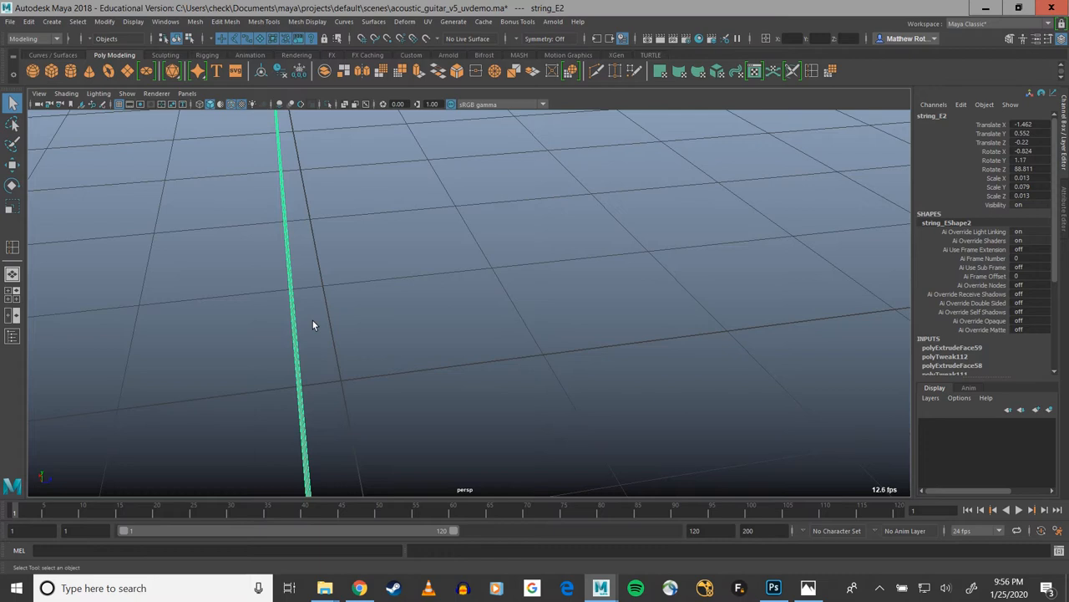
pyautogui.moveTo(328, 338)
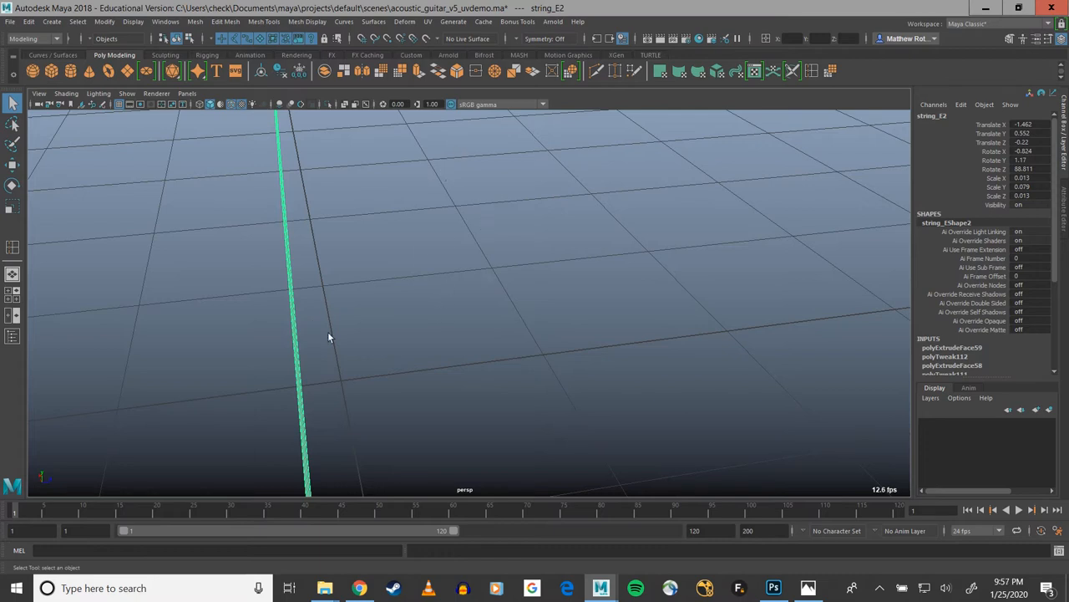
pyautogui.moveTo(327, 315)
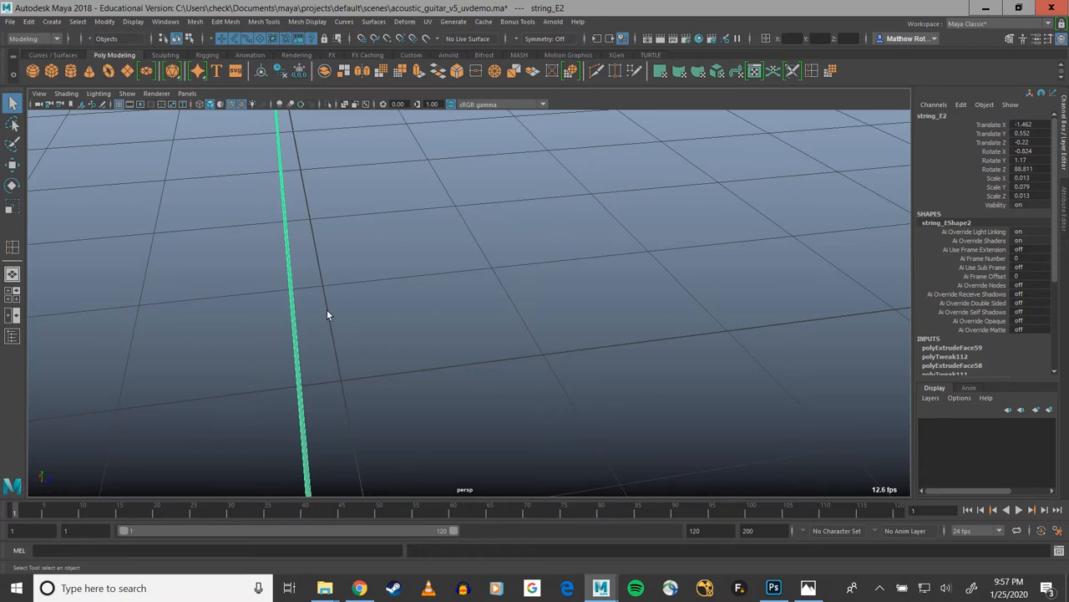
pyautogui.moveTo(326, 316); pyautogui.dragTo(514, 253)
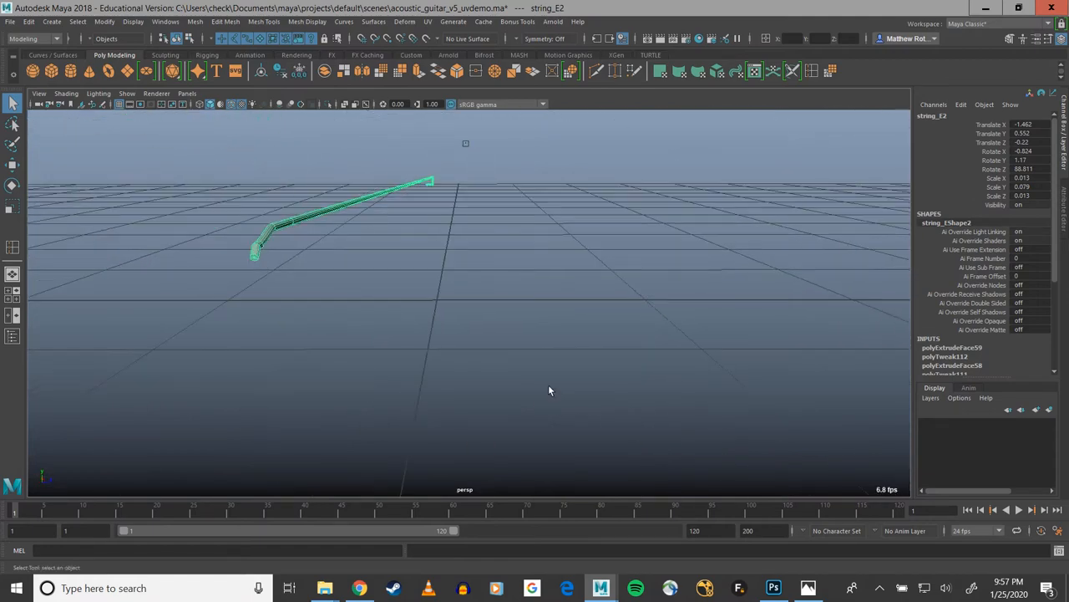
pyautogui.moveTo(282, 405)
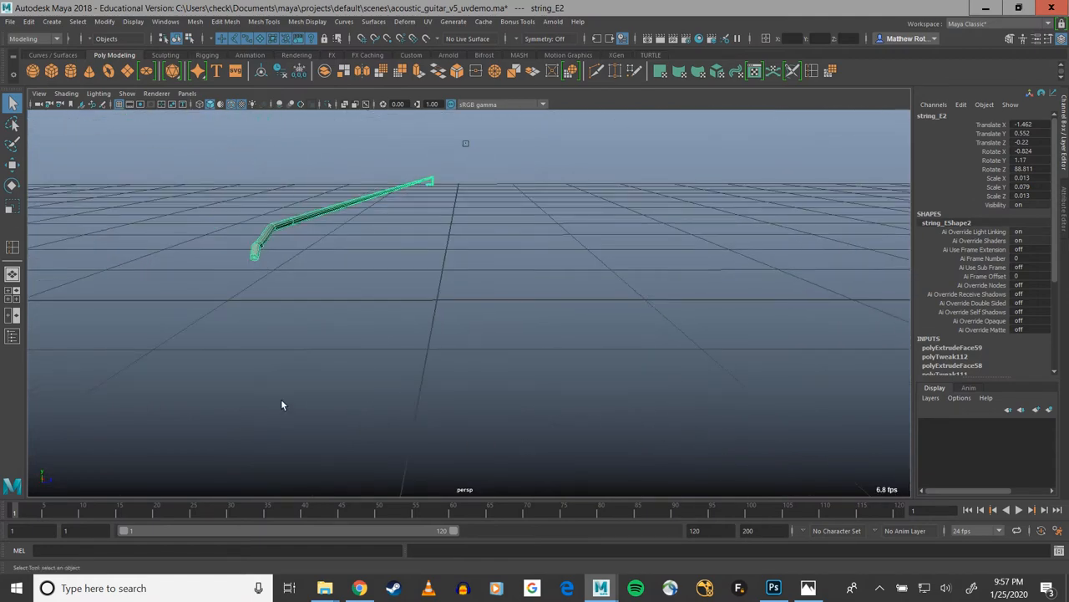
pyautogui.moveTo(282, 365)
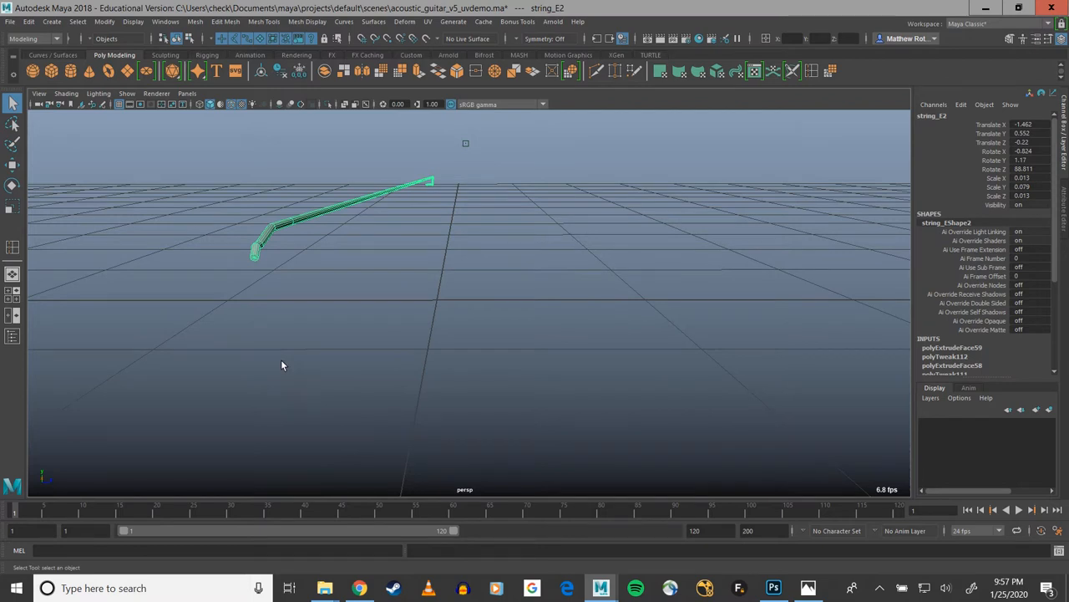
pyautogui.moveTo(455, 244)
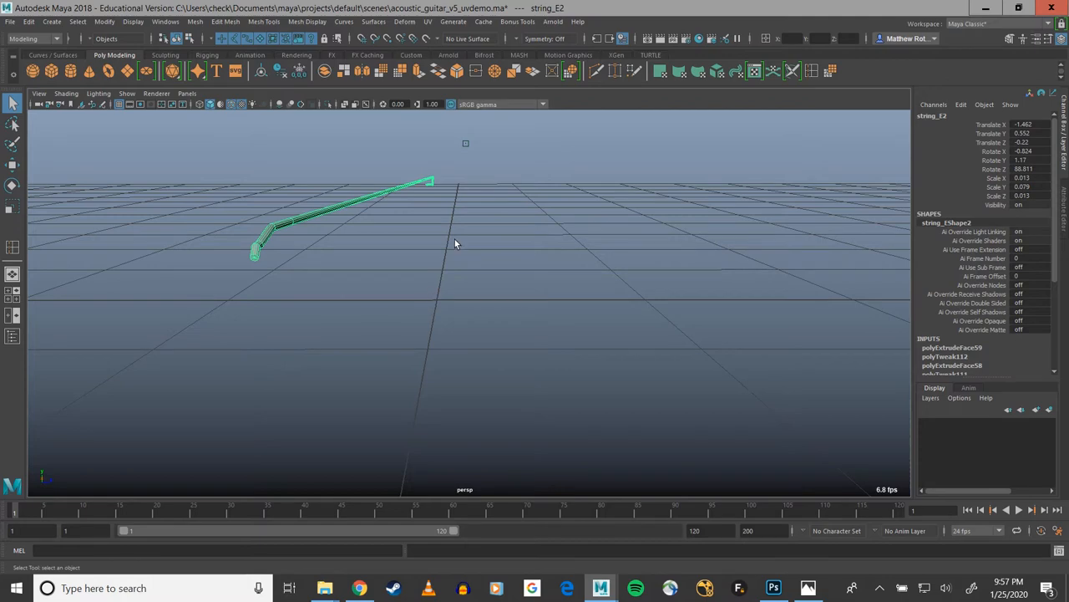
pyautogui.moveTo(455, 243); pyautogui.dragTo(564, 276)
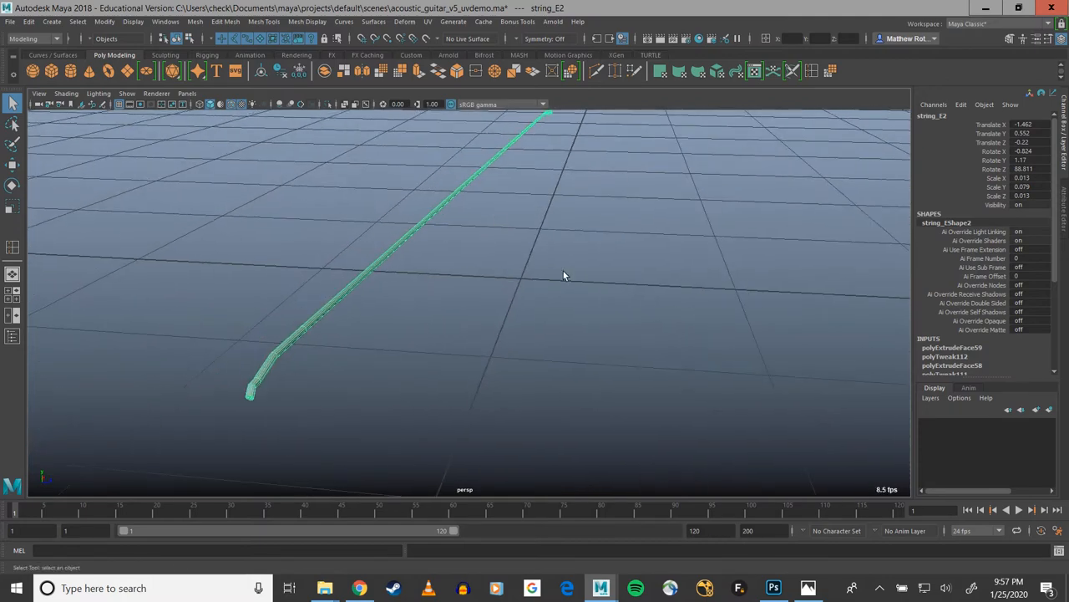
pyautogui.moveTo(564, 276); pyautogui.dragTo(578, 257)
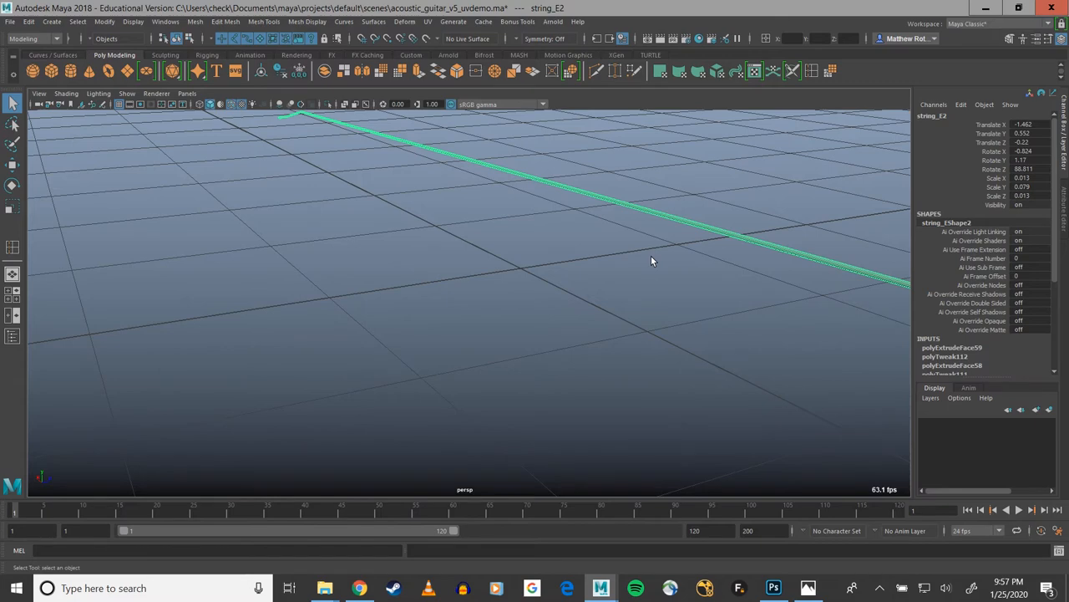
# View the yellow-and-black striped guitar_string_texture_2.png in Photos
pyautogui.click(807, 588)
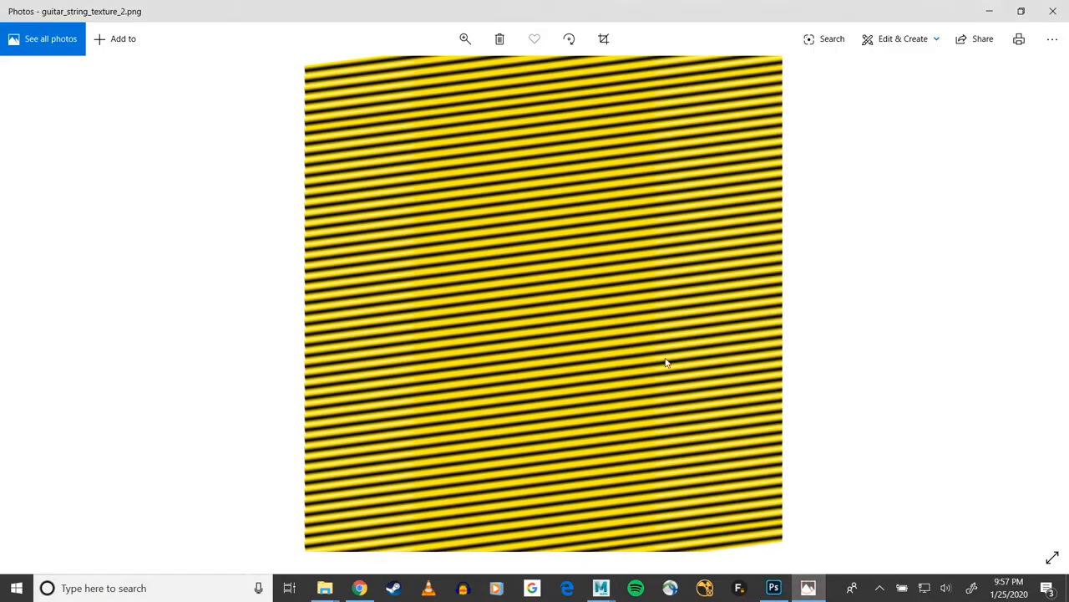
pyautogui.moveTo(568, 181)
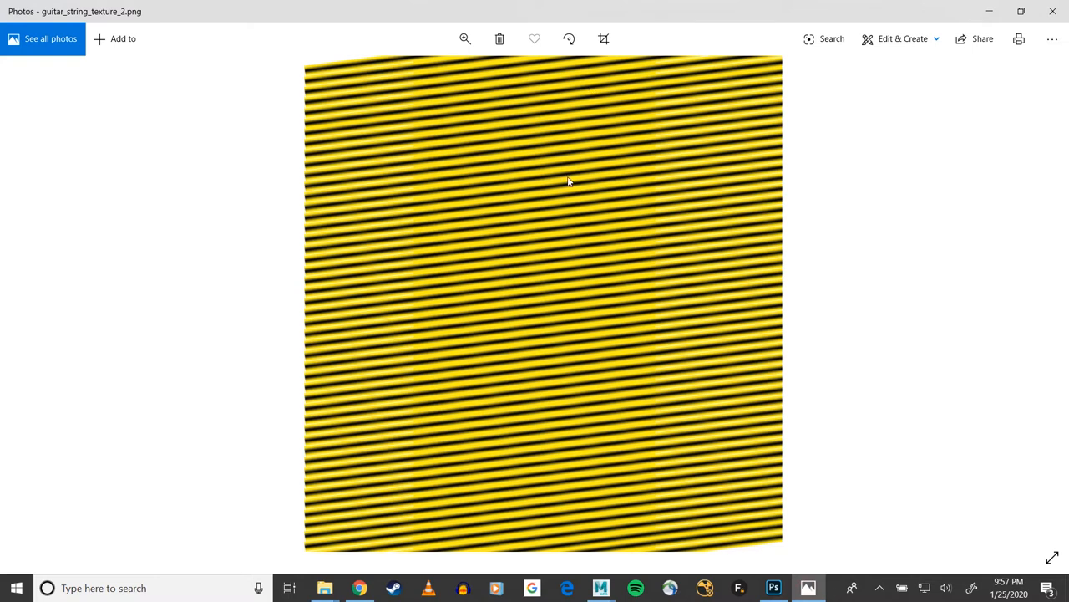
pyautogui.moveTo(557, 441)
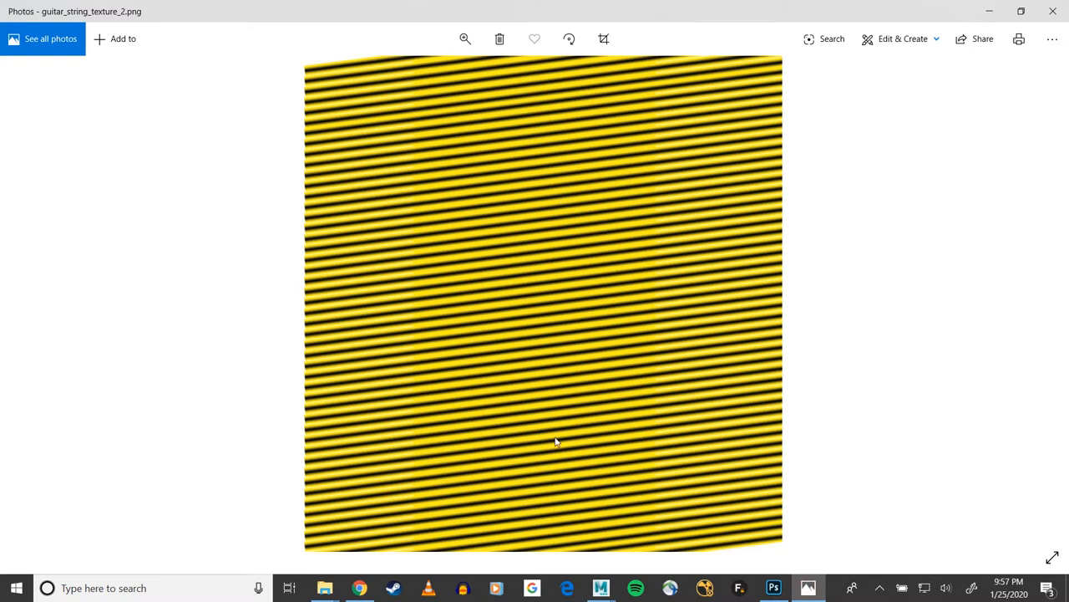
pyautogui.moveTo(476, 361)
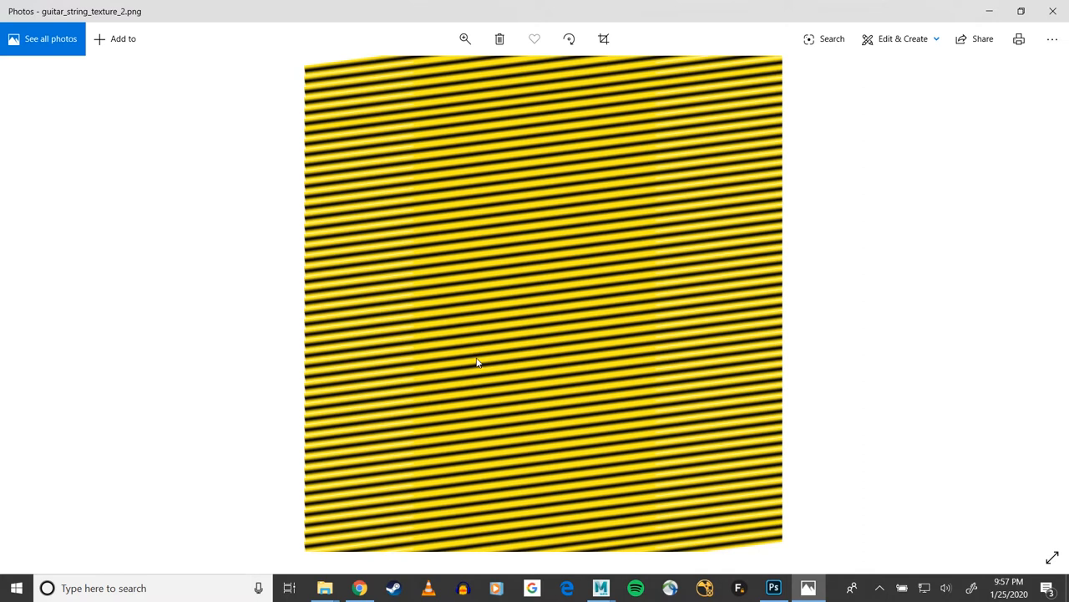
pyautogui.moveTo(530, 502)
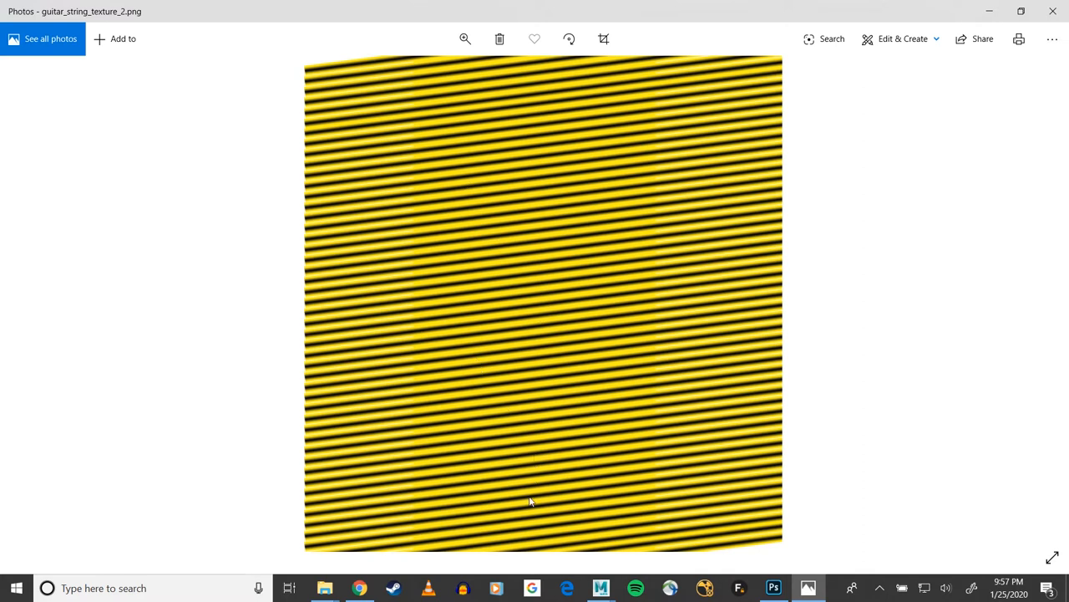
pyautogui.moveTo(534, 233)
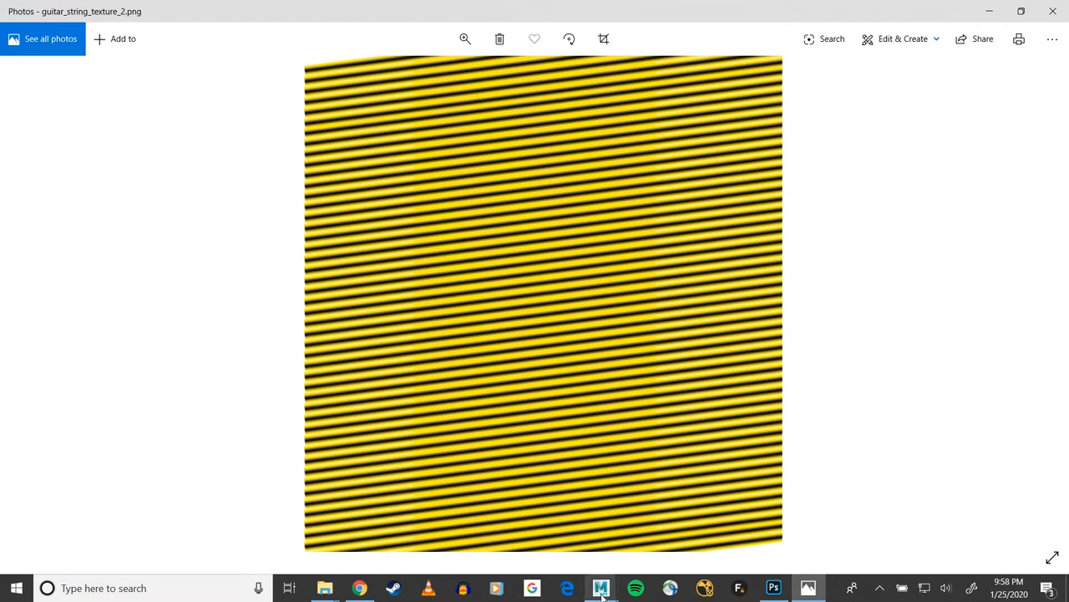
# Return to Maya and zoom and tumble around the selected string_E2 mesh
pyautogui.click(601, 587)
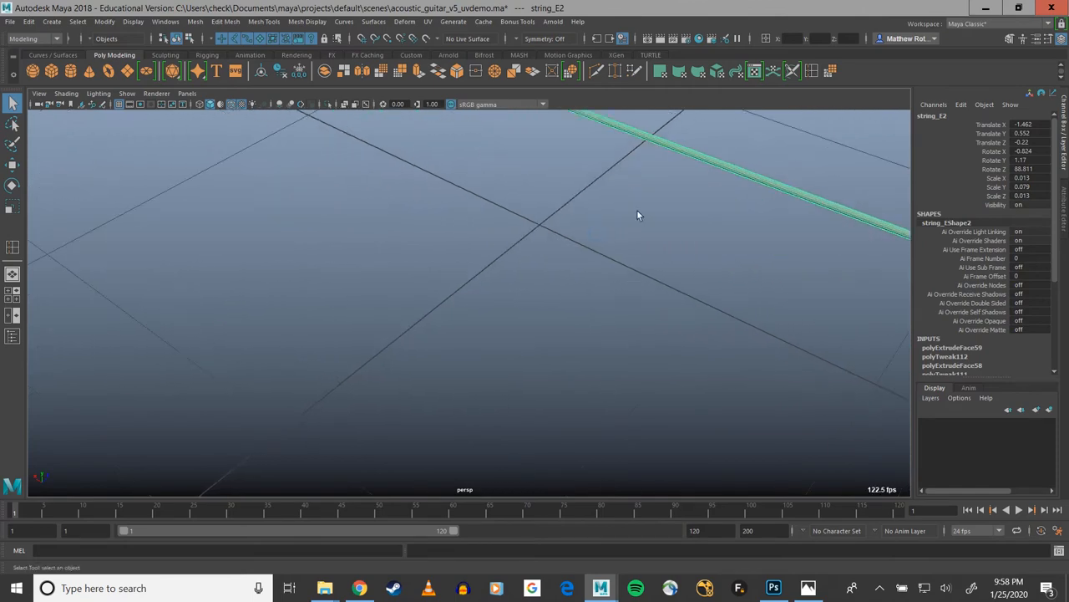
pyautogui.moveTo(639, 216); pyautogui.dragTo(295, 257)
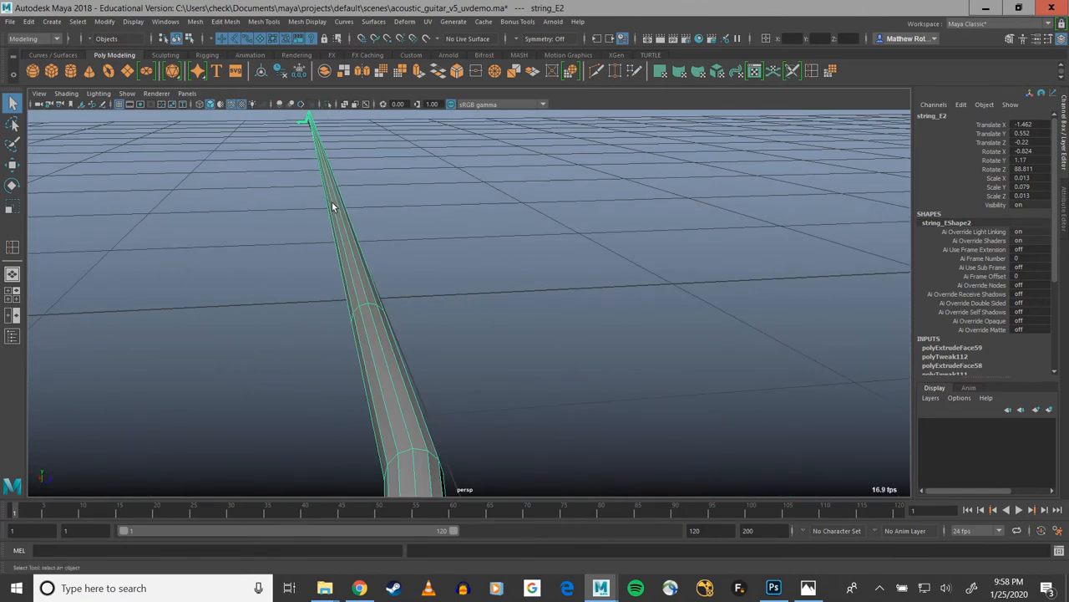
pyautogui.moveTo(340, 204)
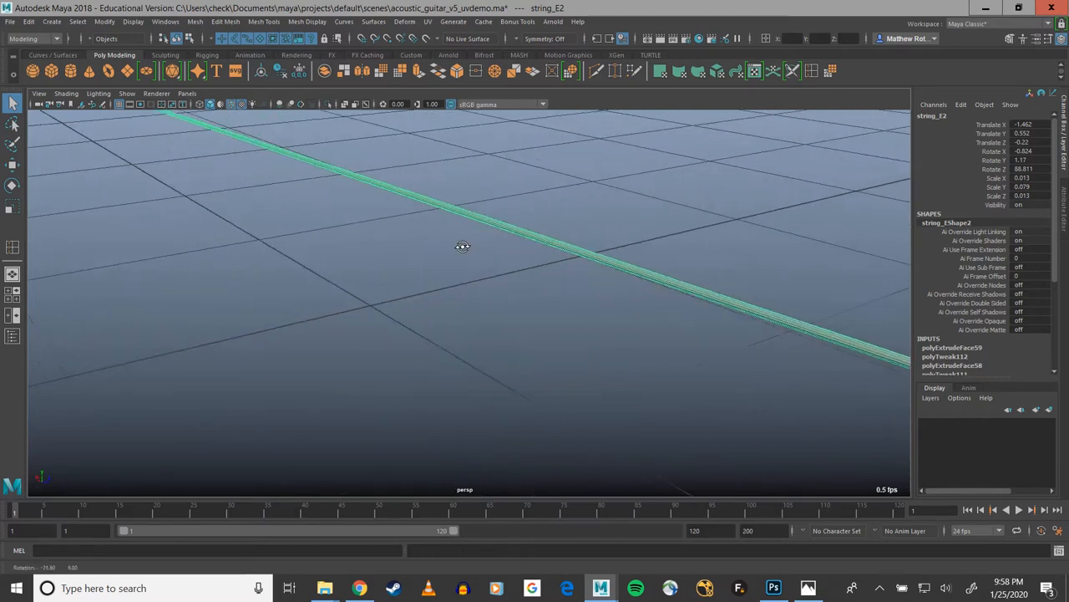
pyautogui.moveTo(463, 246); pyautogui.dragTo(471, 278)
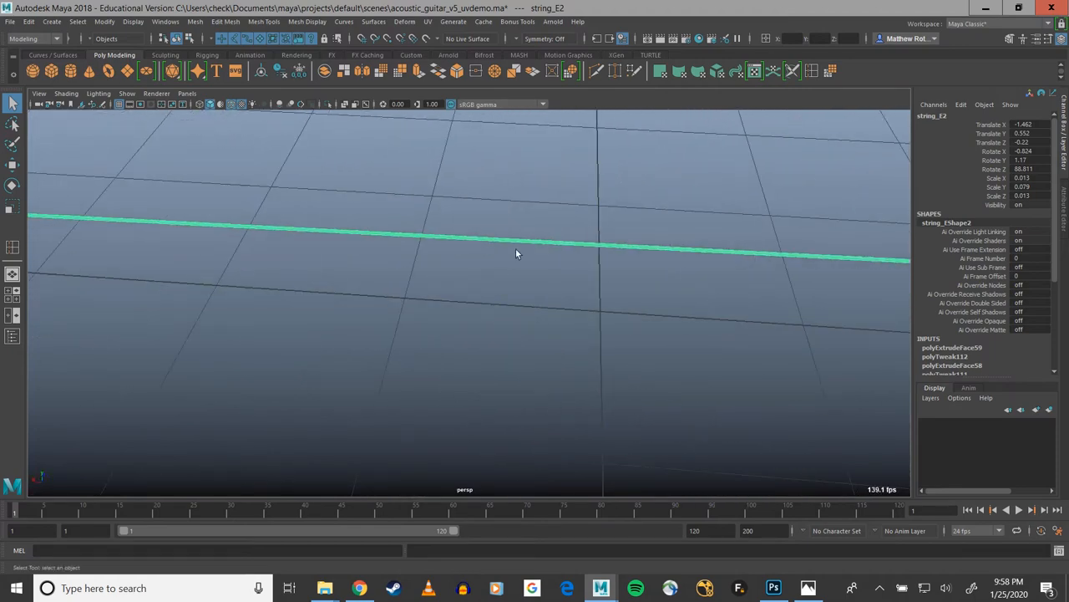
pyautogui.moveTo(370, 229)
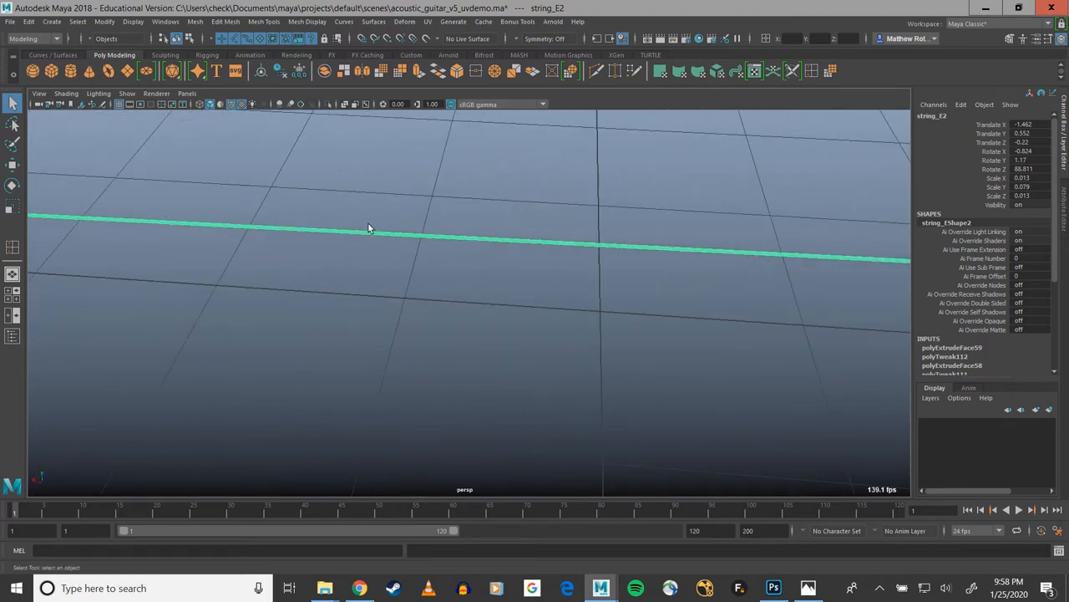
pyautogui.moveTo(660, 246)
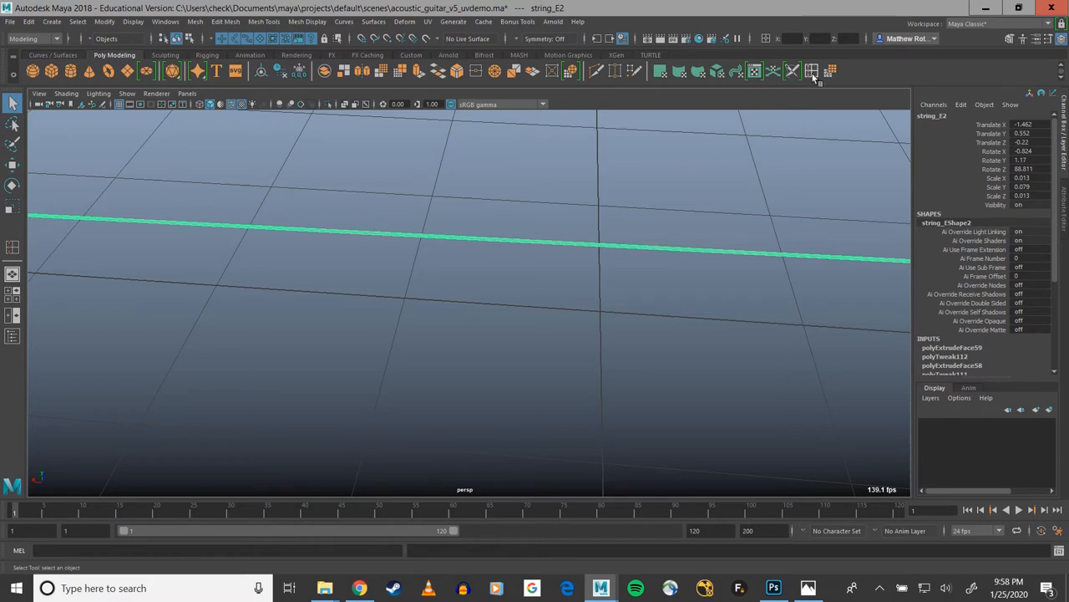
# Configure Insert Edge Loop for 10 multiple edge loops with equal multiplier
pyautogui.click(812, 71)
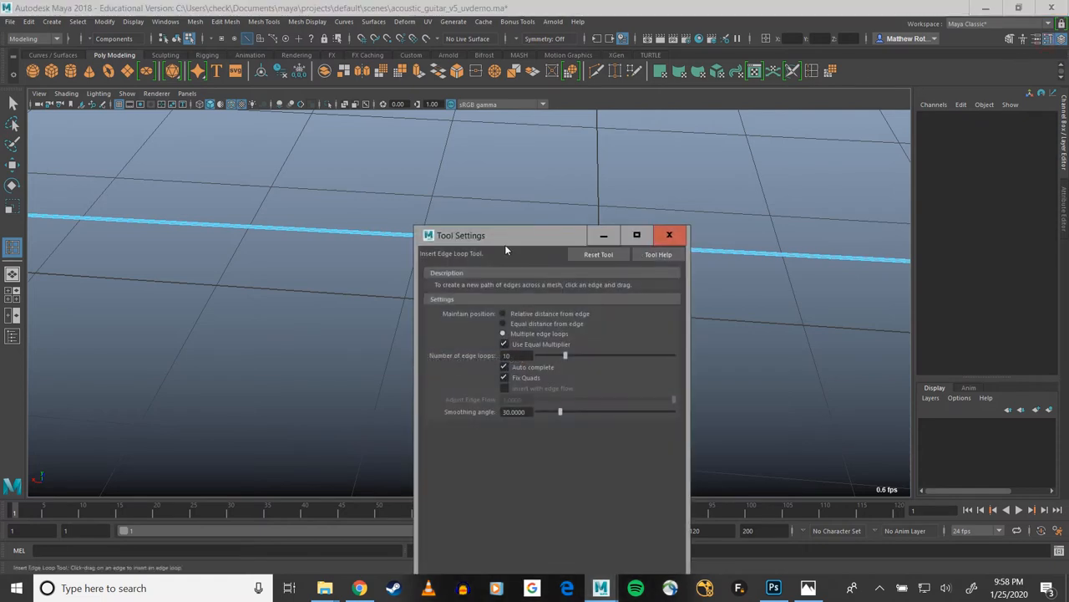
pyautogui.moveTo(505, 235); pyautogui.dragTo(508, 165)
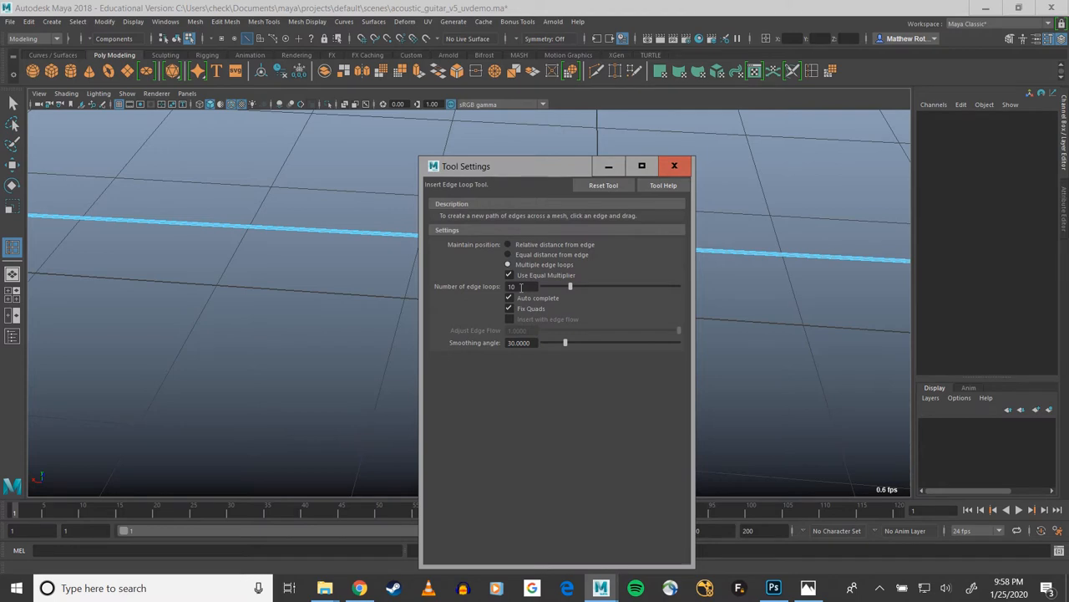
pyautogui.moveTo(338, 269)
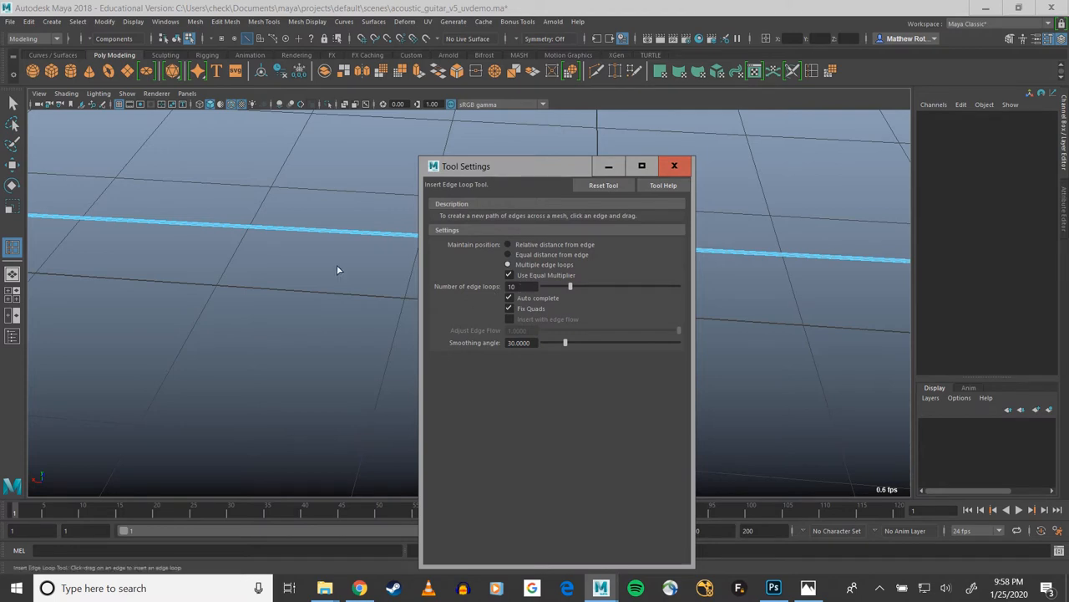
pyautogui.moveTo(513, 175)
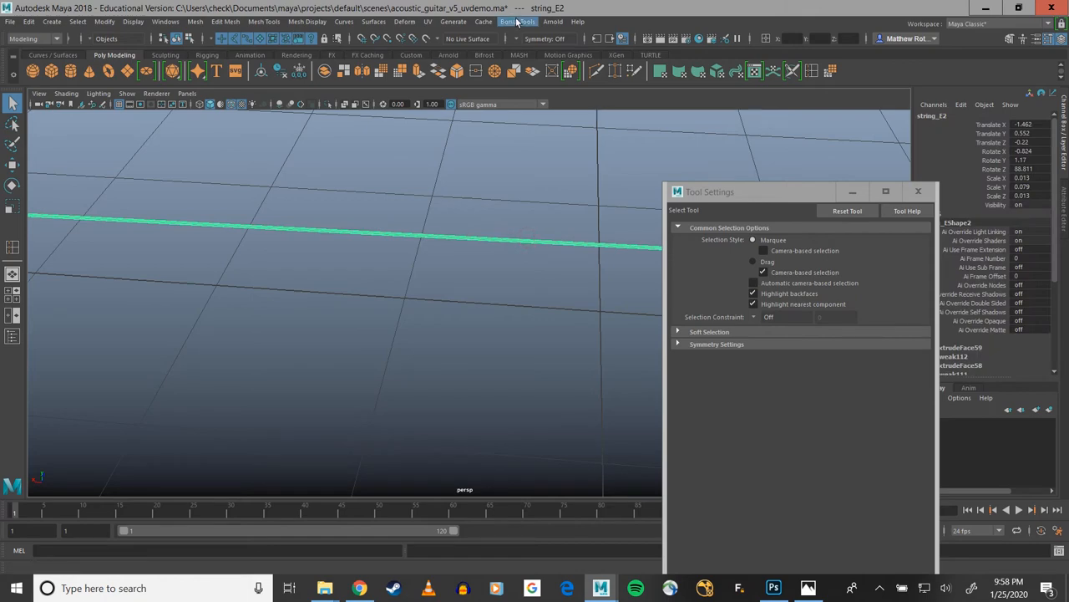
# Open string_E2 in the UV Editor and apply a planar UV projection
pyautogui.click(428, 22)
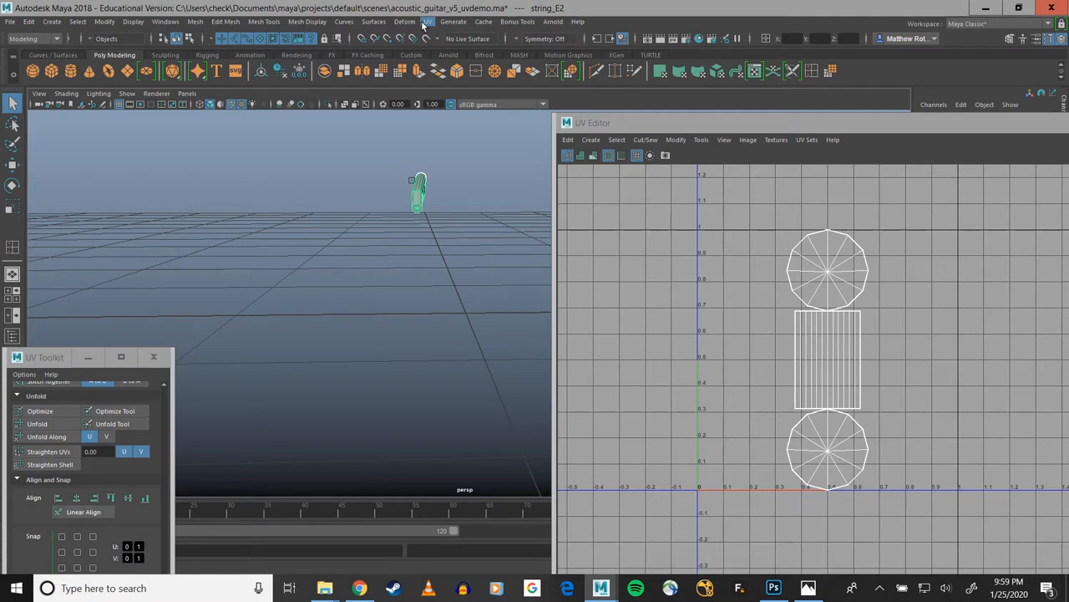
pyautogui.click(428, 21)
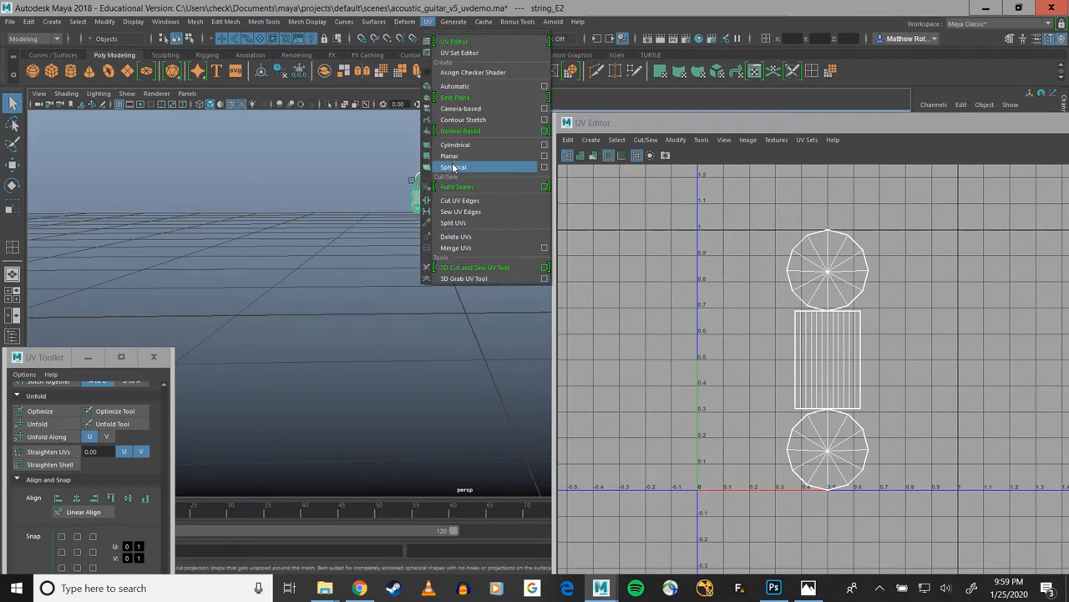
pyautogui.moveTo(463, 119)
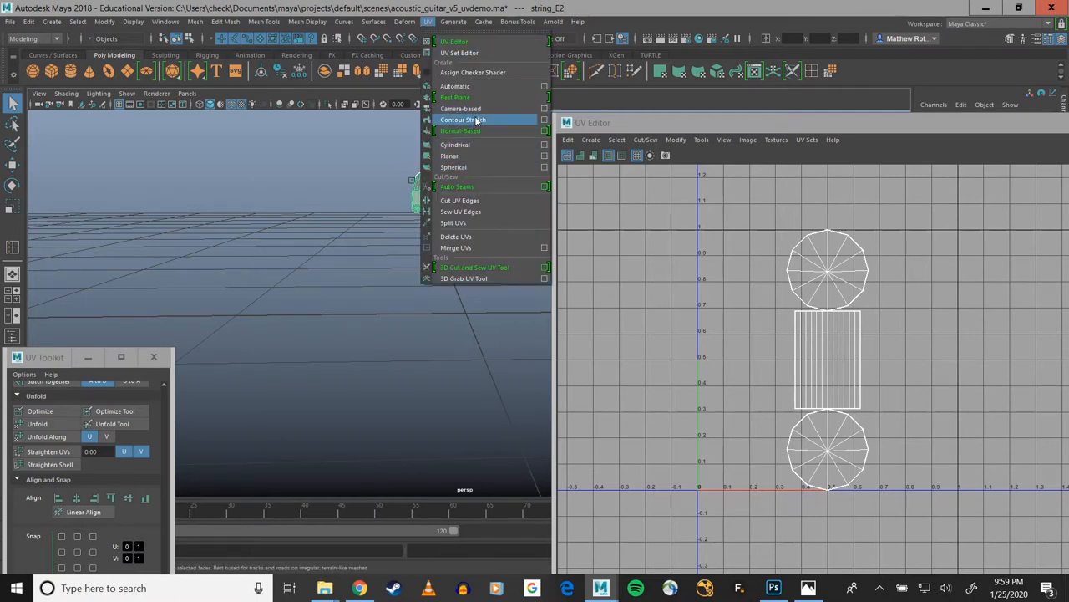
pyautogui.moveTo(481, 156)
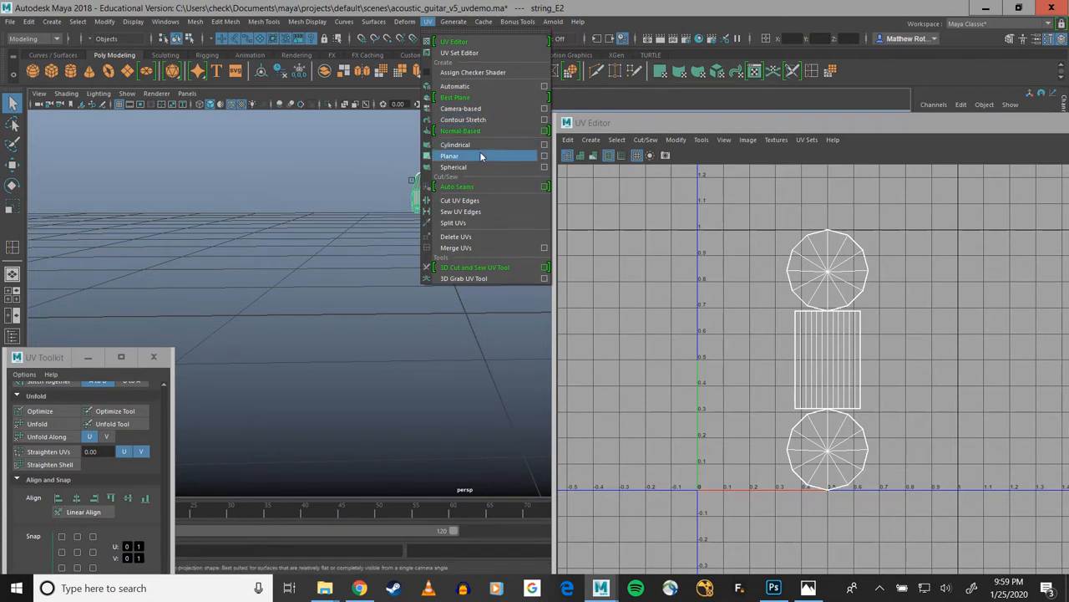
pyautogui.click(450, 156)
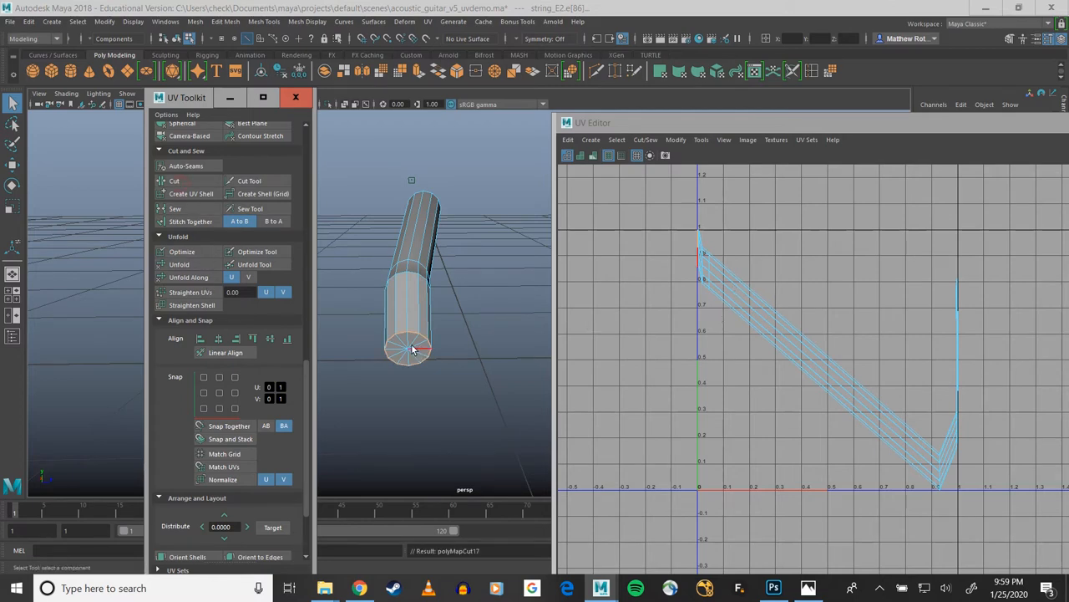
# Switch to UV Shell selection and unfold the separated cap shell
pyautogui.rightClick(724, 293)
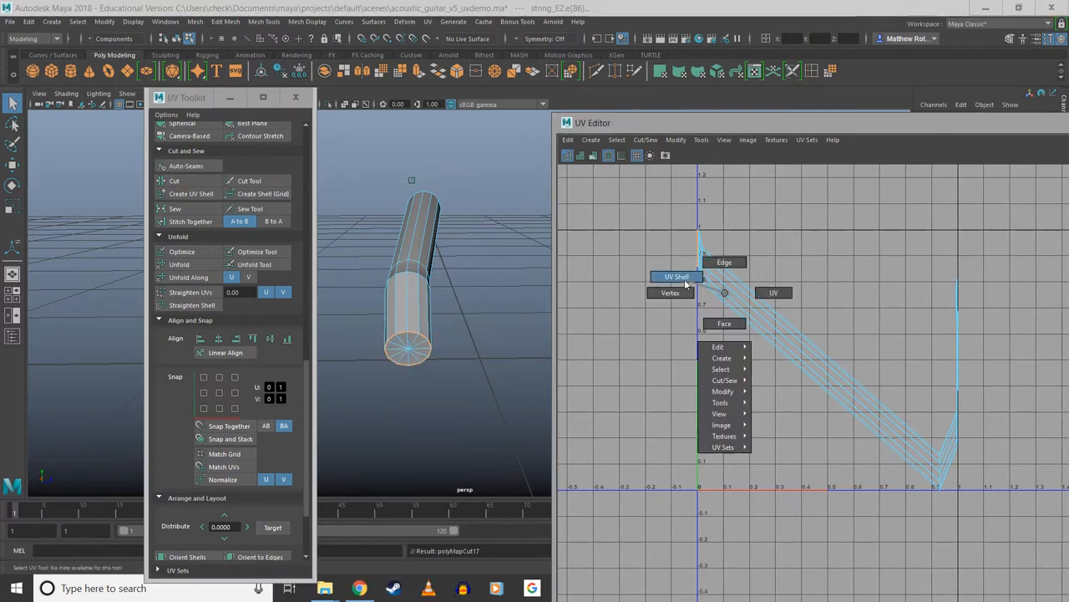
pyautogui.click(677, 276)
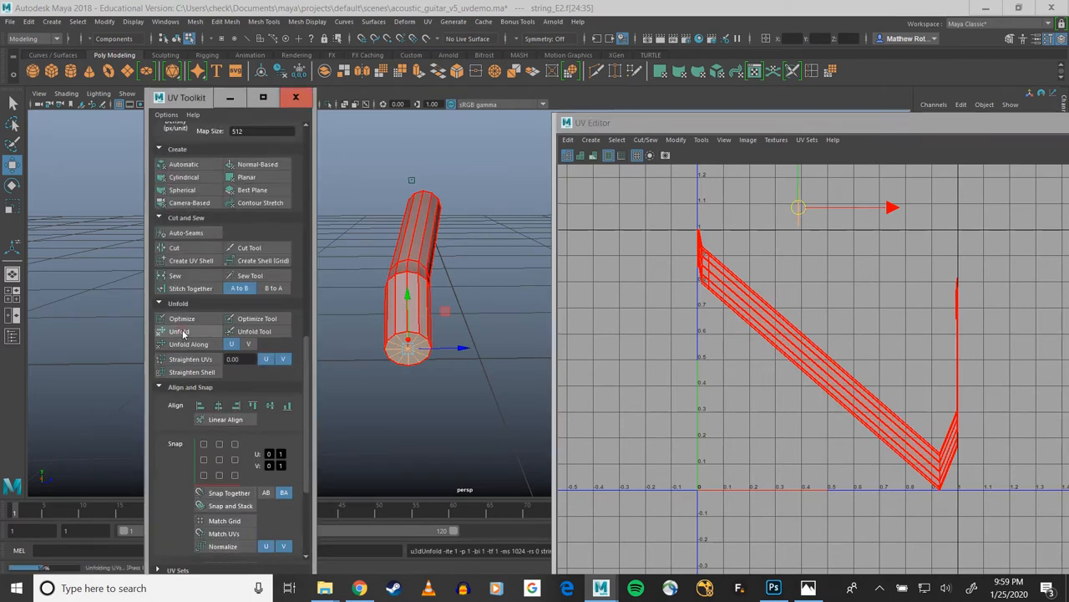
pyautogui.click(179, 331)
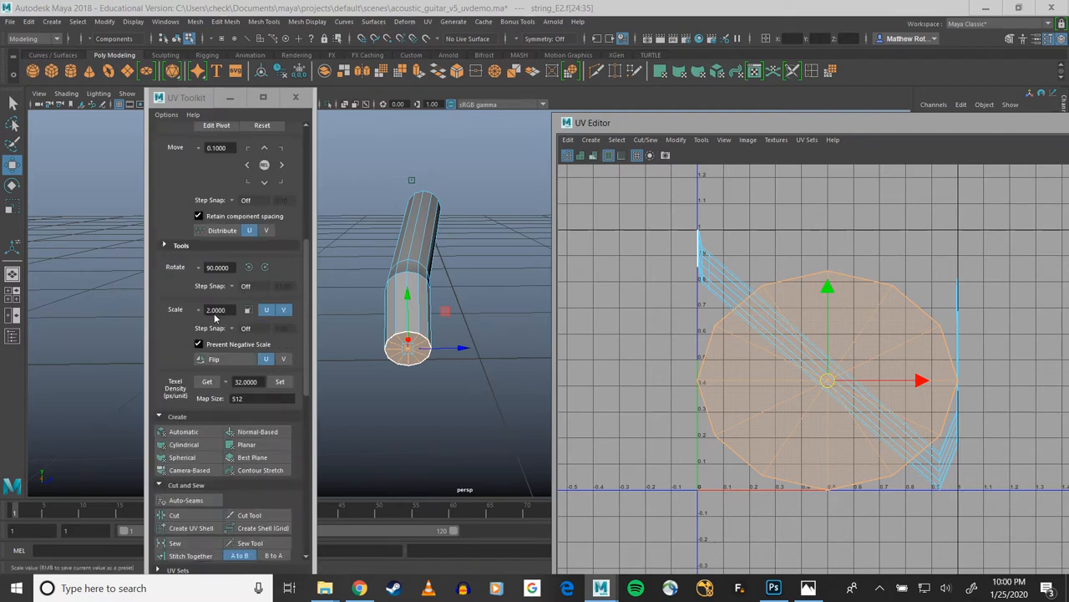
# Normalize the end-cap shell, then Normalize U, and select the body shell
pyautogui.scroll(-3)
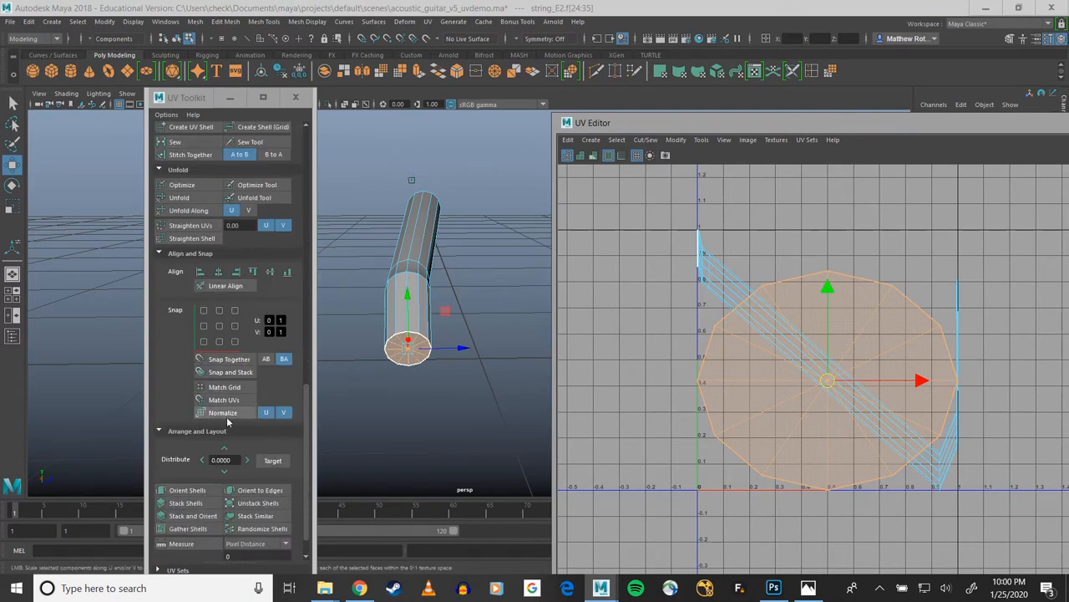
pyautogui.click(223, 412)
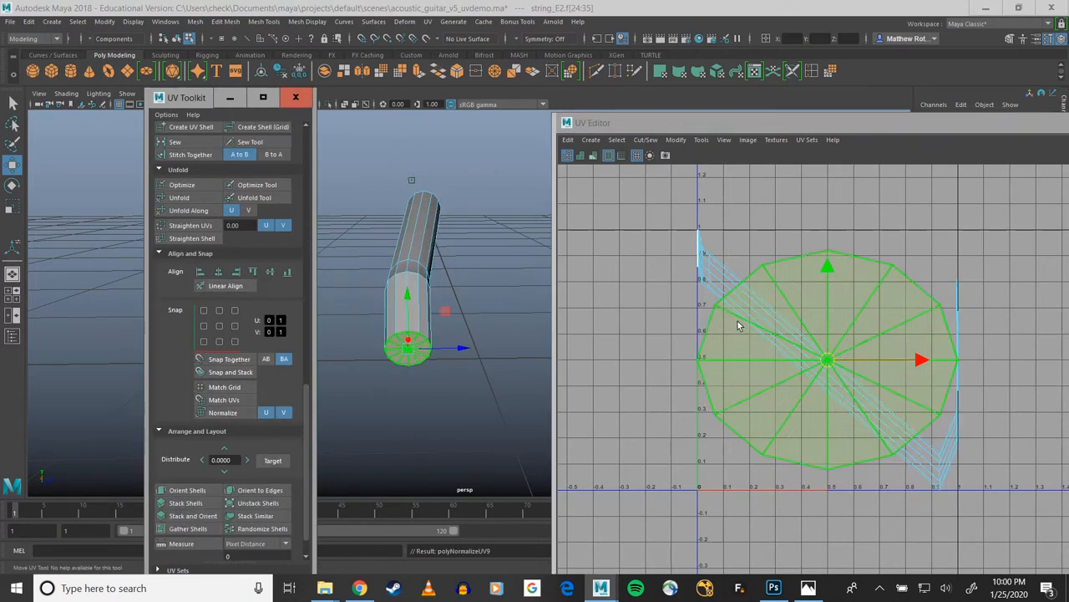
pyautogui.click(284, 412)
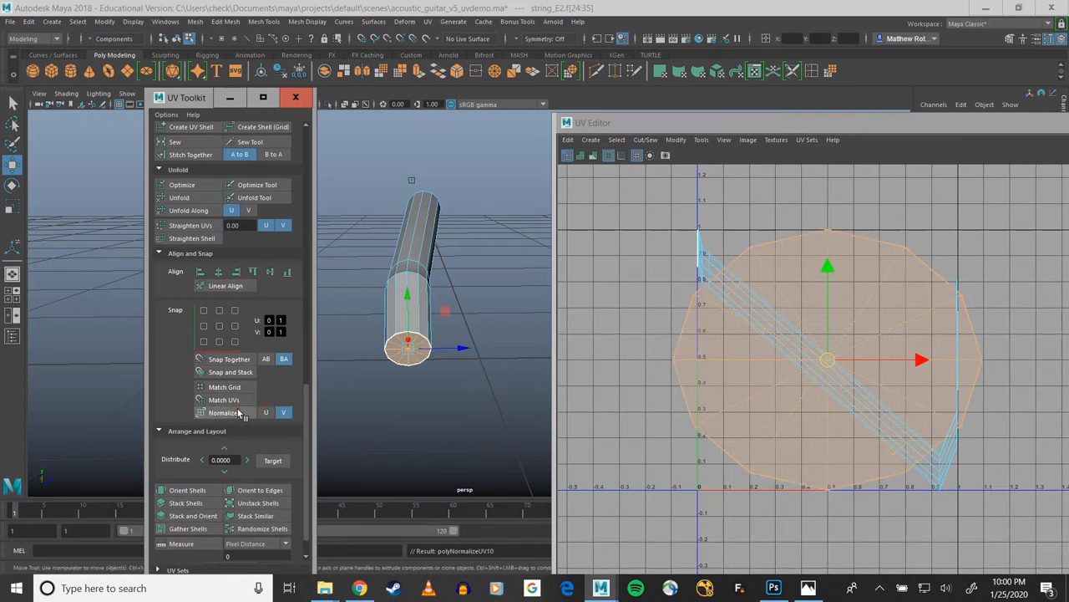
pyautogui.moveTo(251, 416)
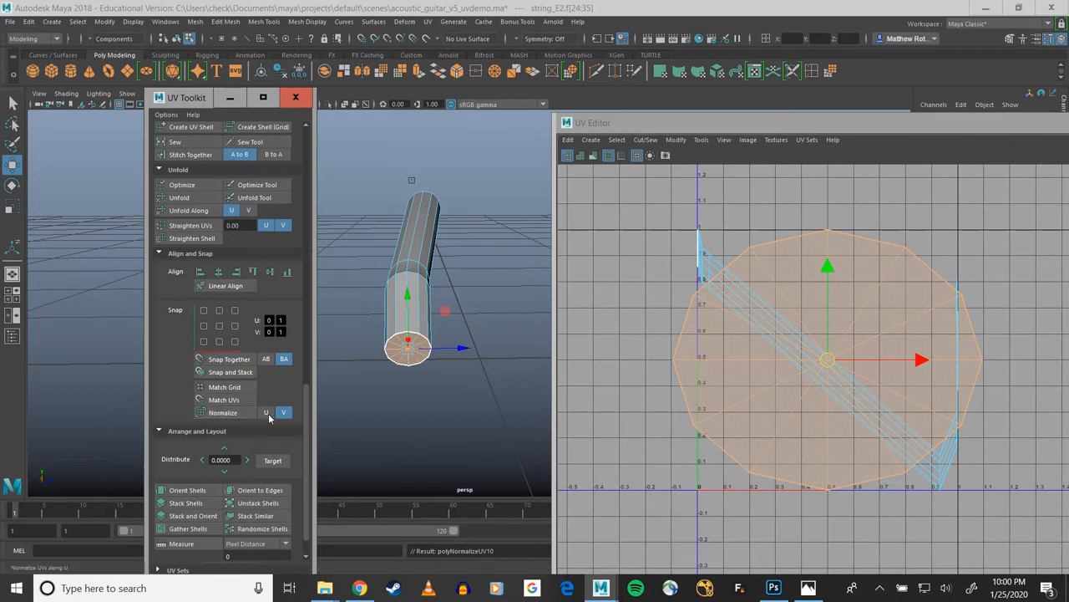
pyautogui.click(223, 412)
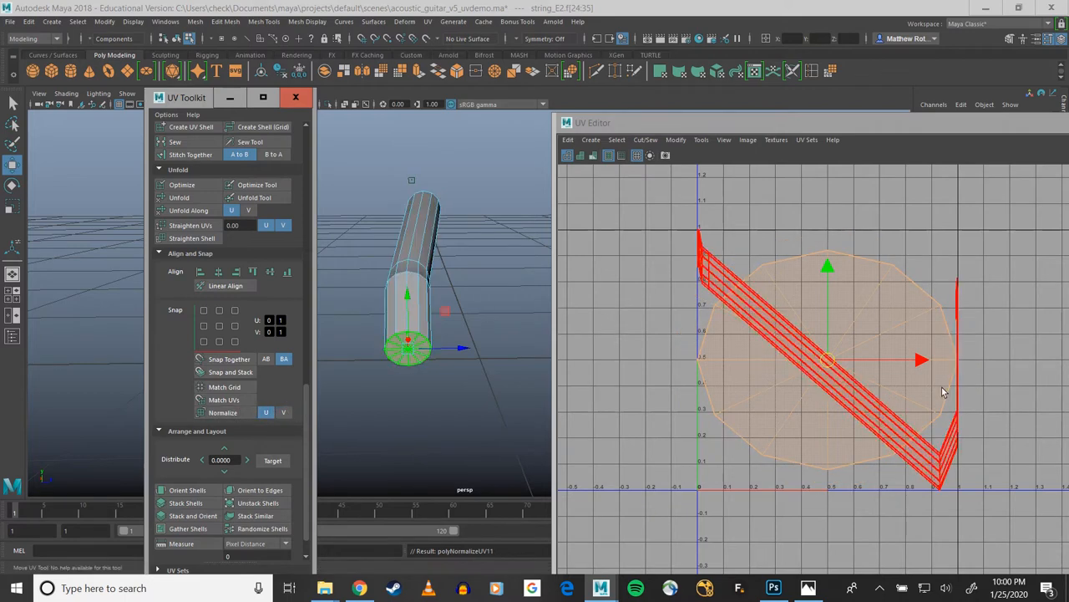
pyautogui.click(223, 412)
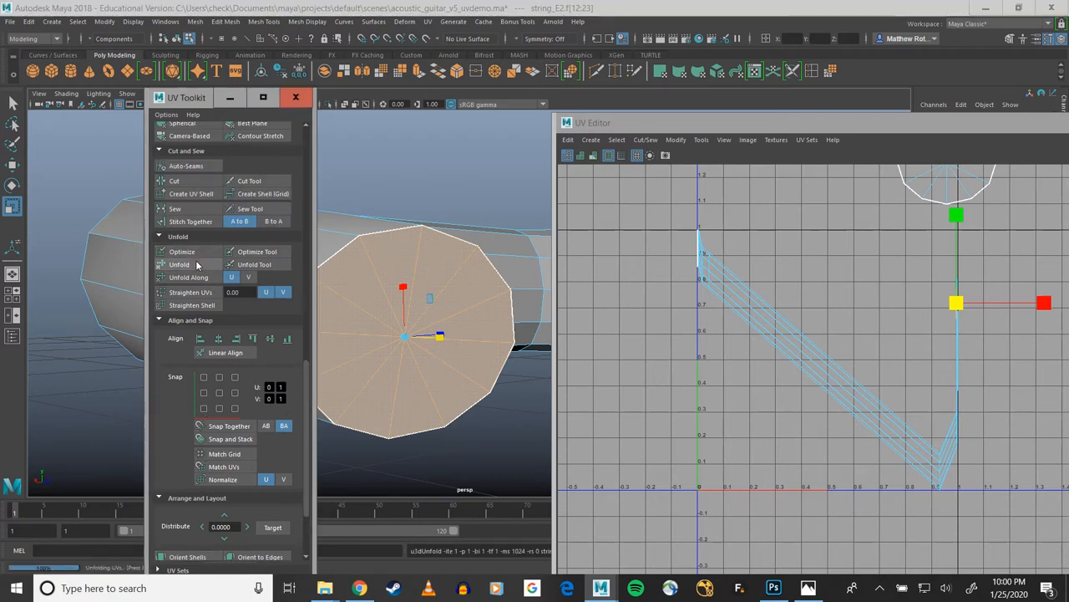
# Unfold the selected UVs and stack the end-cap shells into one
pyautogui.click(178, 264)
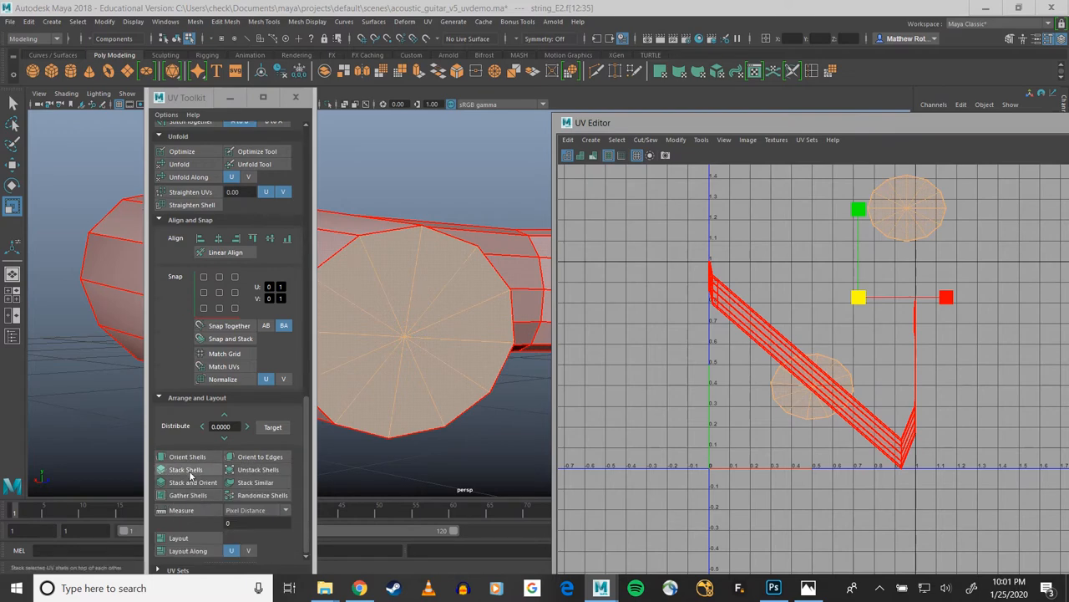
pyautogui.click(193, 482)
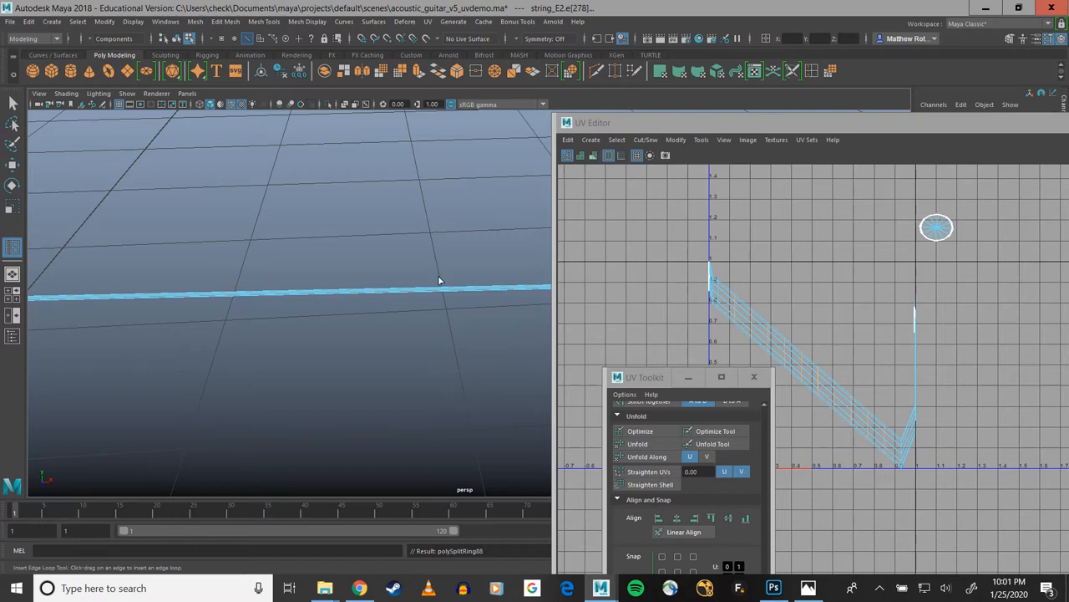
pyautogui.moveTo(631, 378)
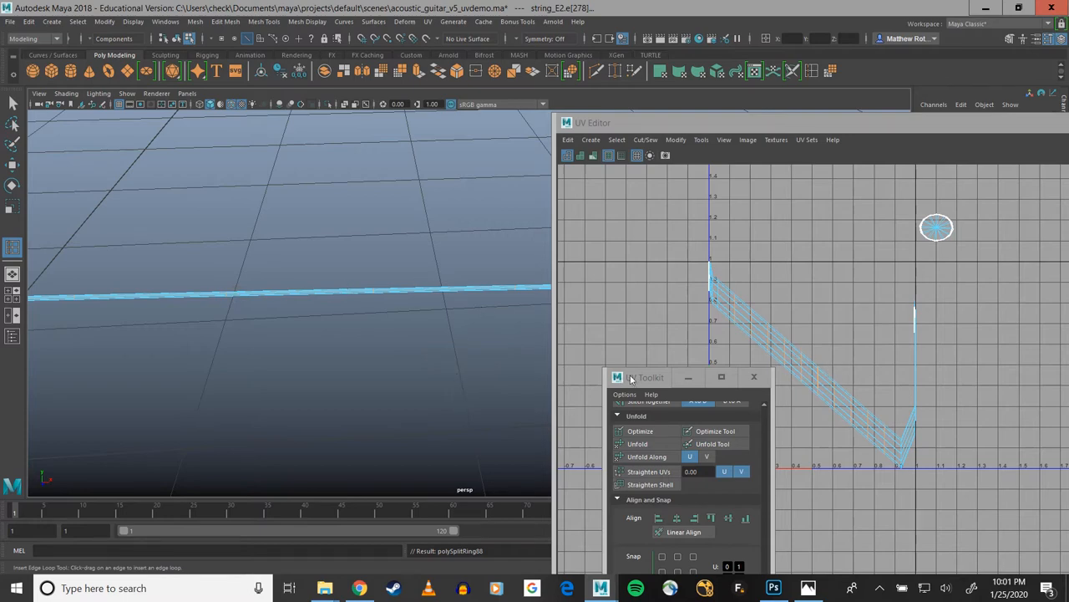
# Move the UV Toolkit aside, cut the UVs, and switch to Edge selection
pyautogui.moveTo(633, 377); pyautogui.dragTo(415, 171)
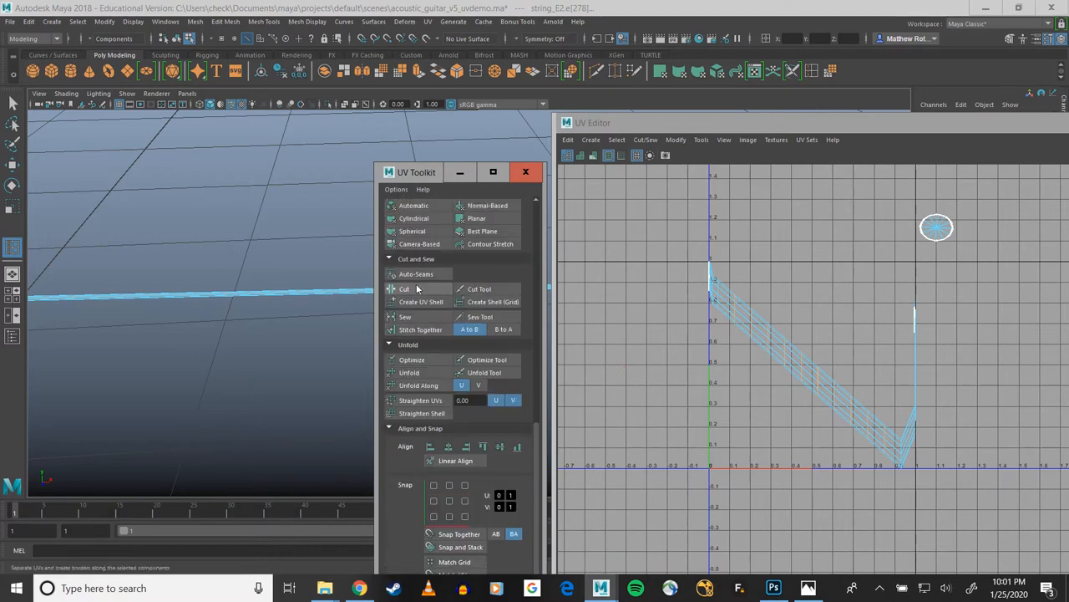
pyautogui.click(405, 288)
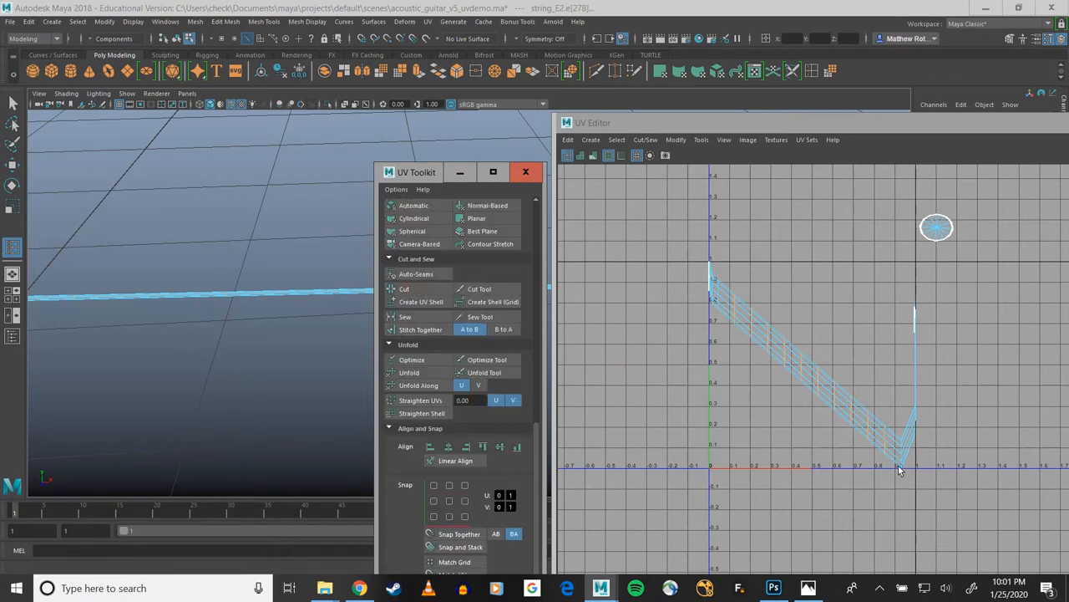
pyautogui.rightClick(900, 471)
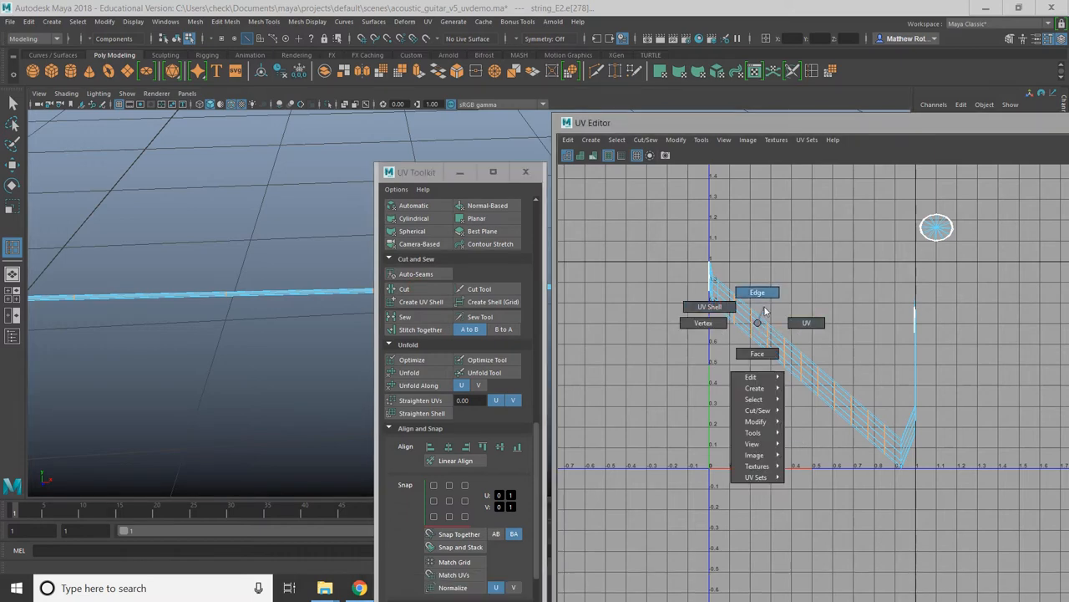
pyautogui.click(14, 587)
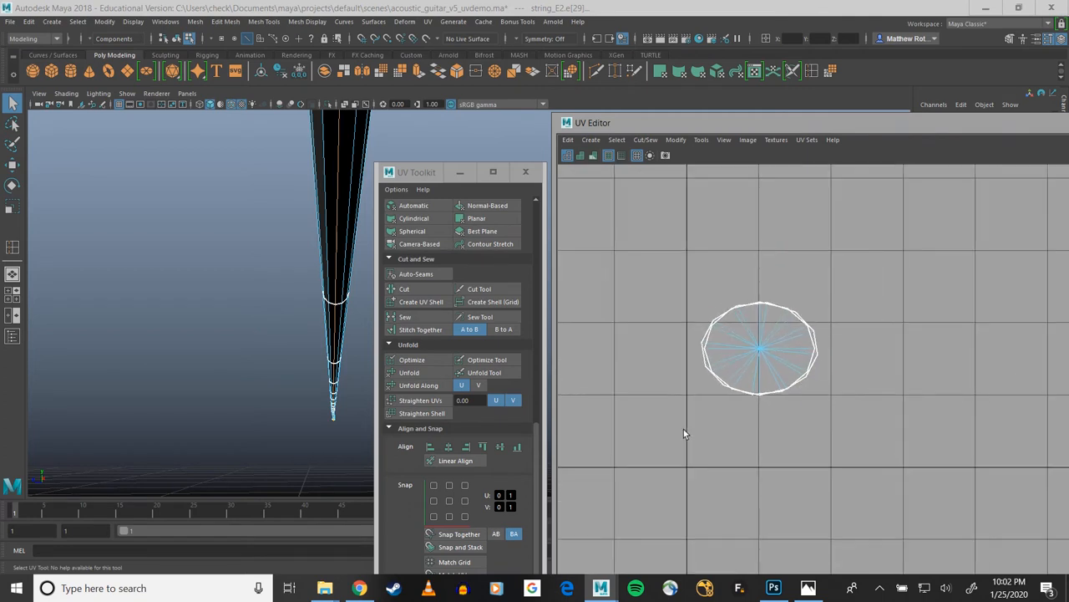
# Switch to UV Shell selection and unfold the body into separate strip shells
pyautogui.click(403, 288)
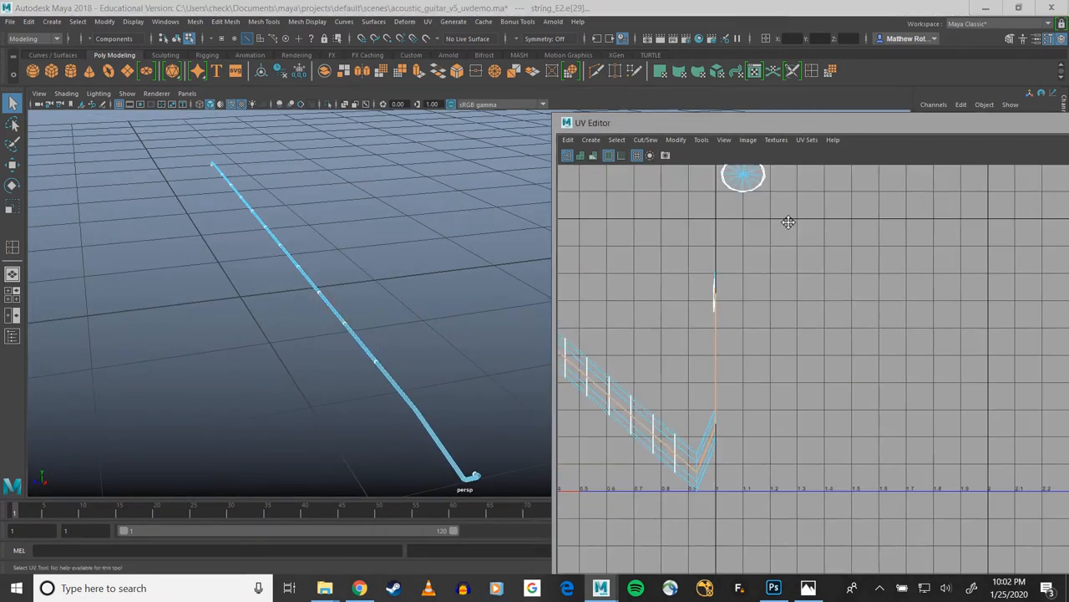
pyautogui.rightClick(726, 360)
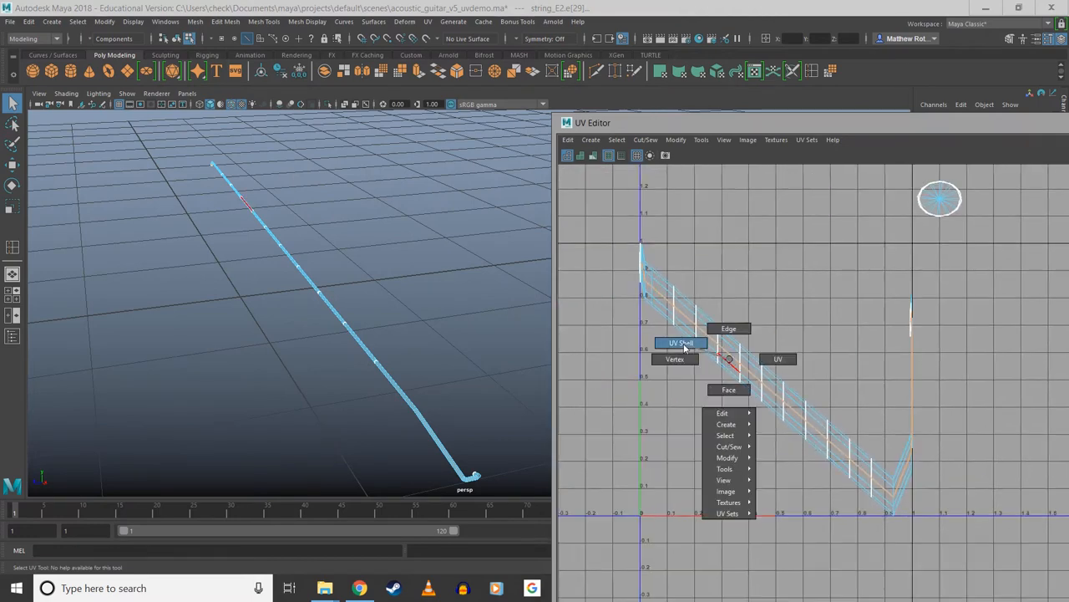
pyautogui.click(680, 342)
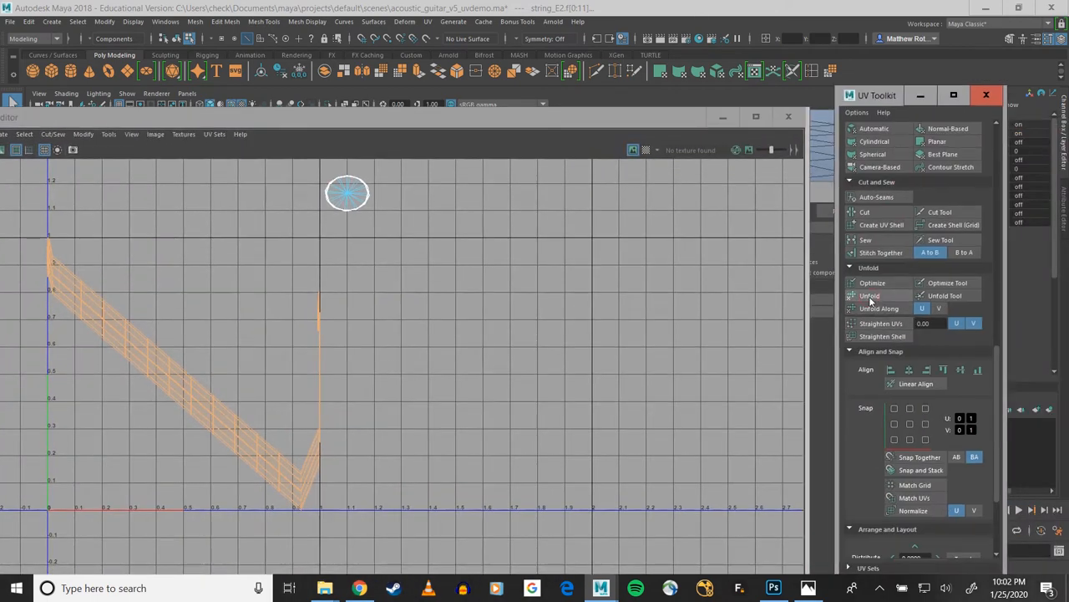
pyautogui.click(870, 296)
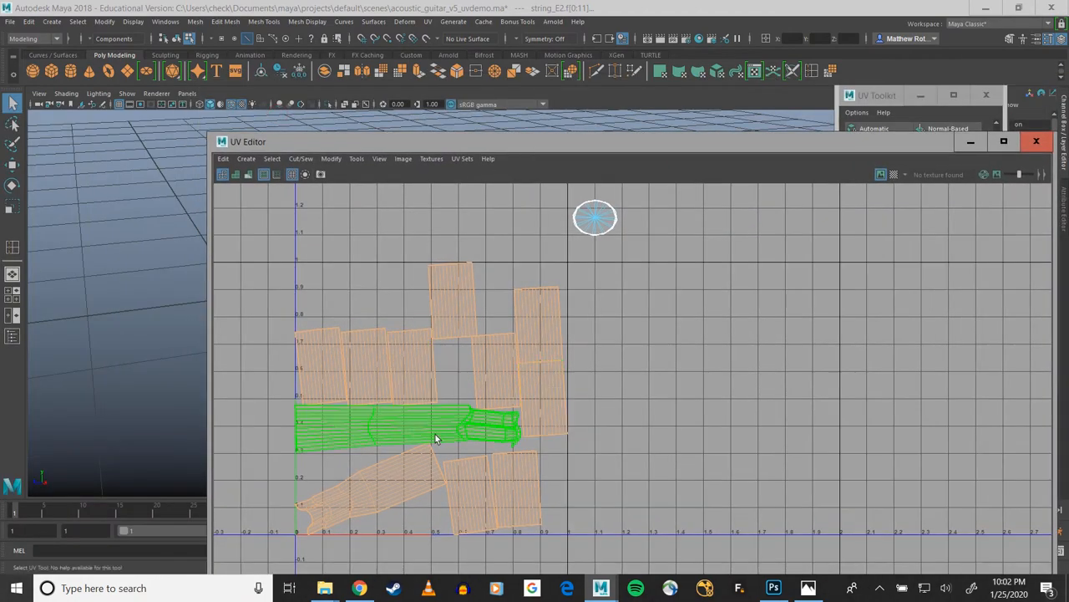
pyautogui.moveTo(443, 441)
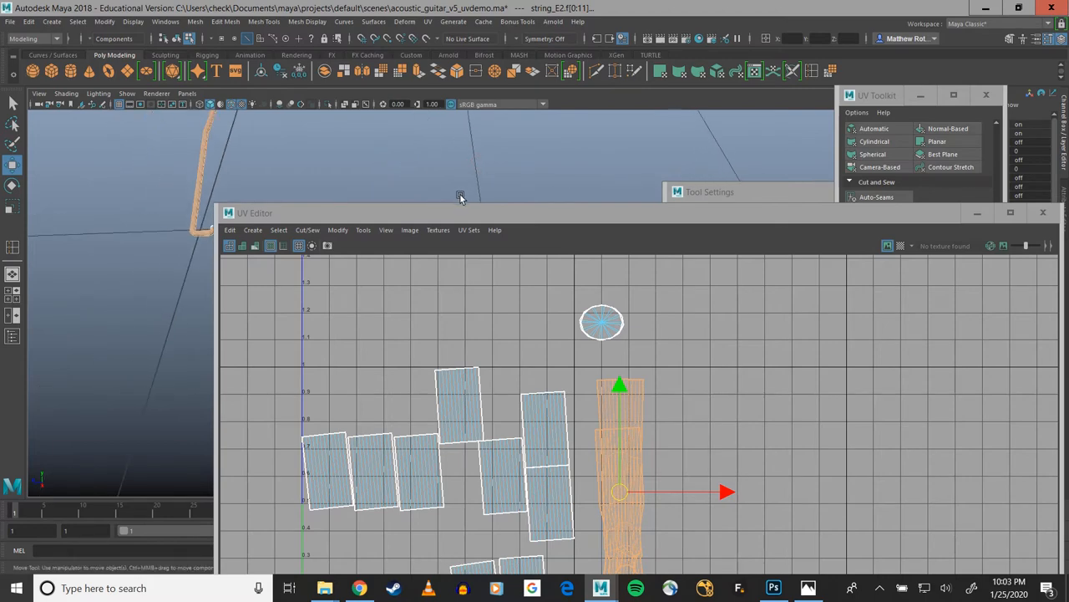
pyautogui.moveTo(552, 387)
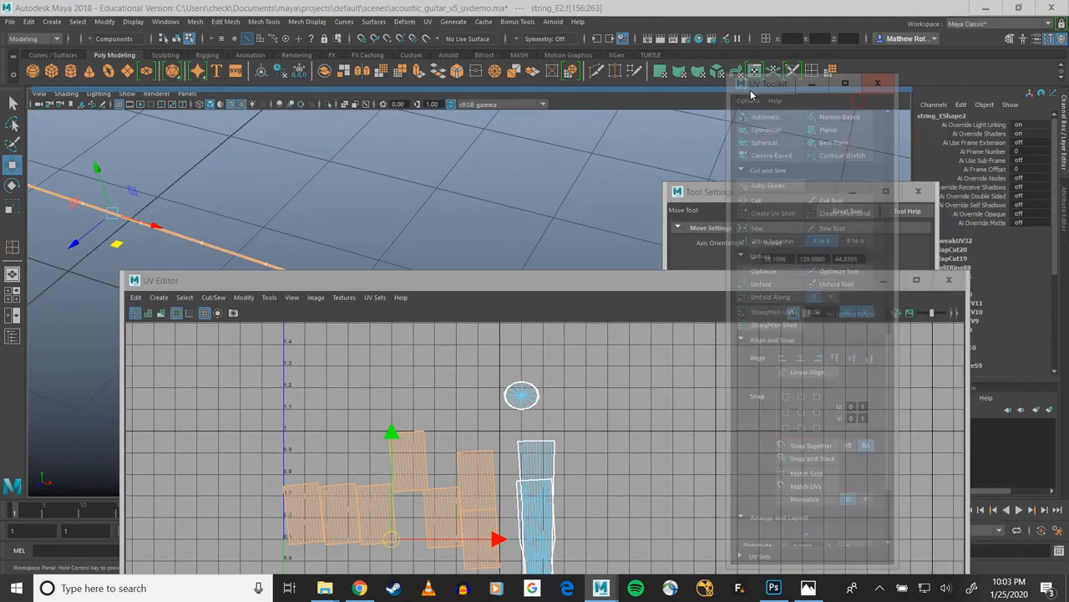
# Unfold and lay out string_E2's UV strips into one upright rectangular shell
pyautogui.click(877, 83)
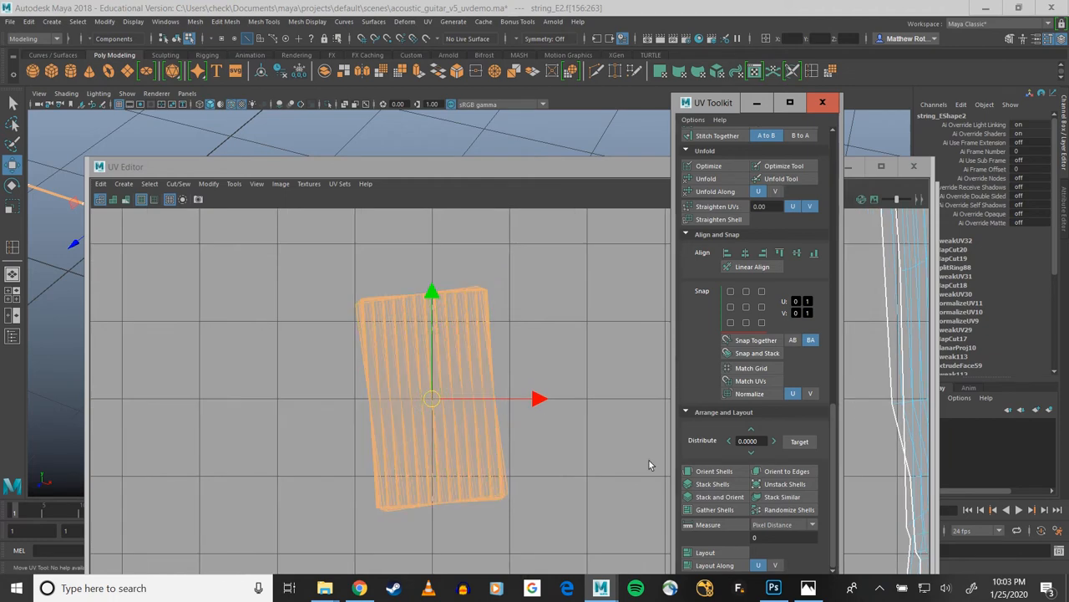
pyautogui.click(714, 471)
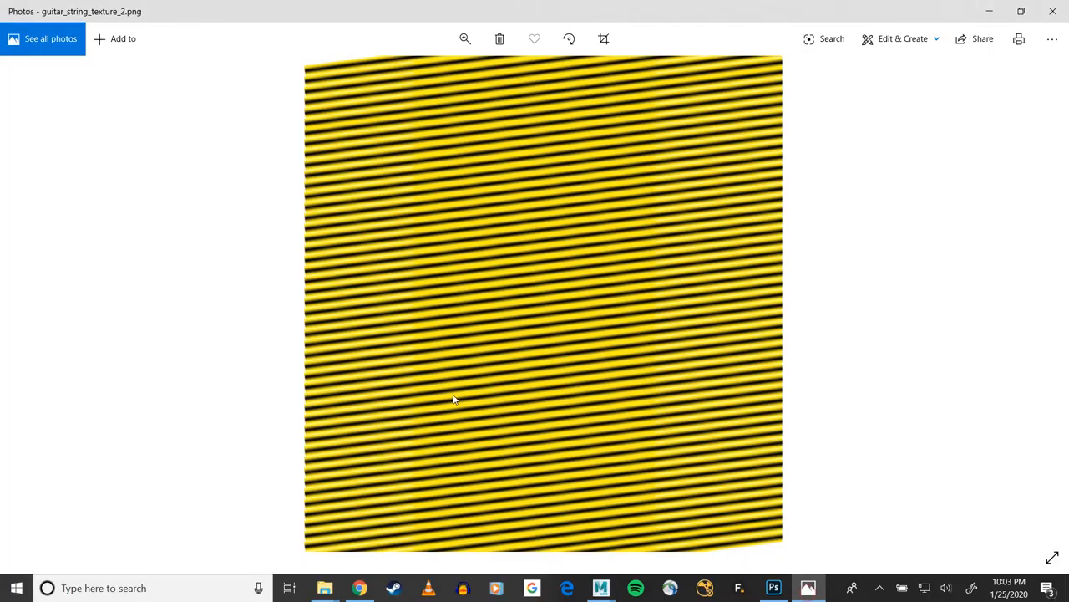
pyautogui.moveTo(511, 426)
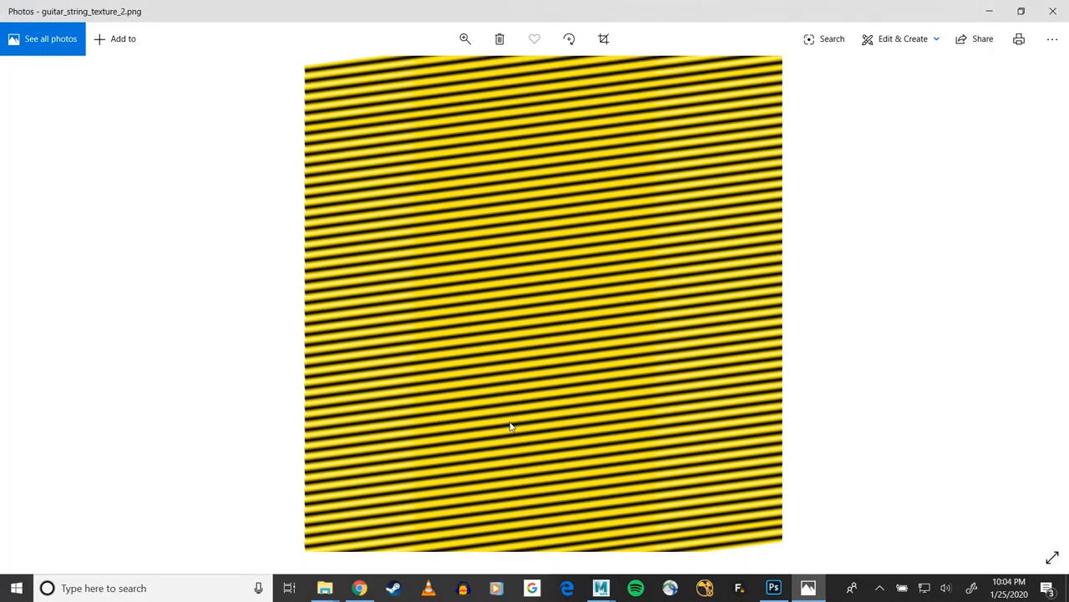
pyautogui.moveTo(505, 515)
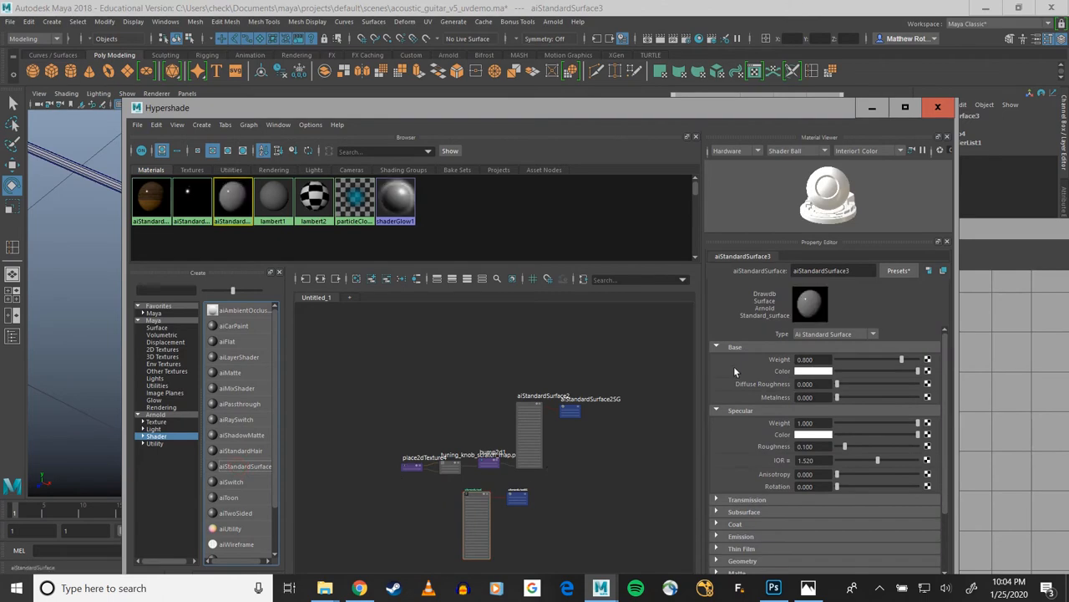
# Connect a File texture to aiStandardSurface3's Base Color and browse sourceimages
pyautogui.click(927, 371)
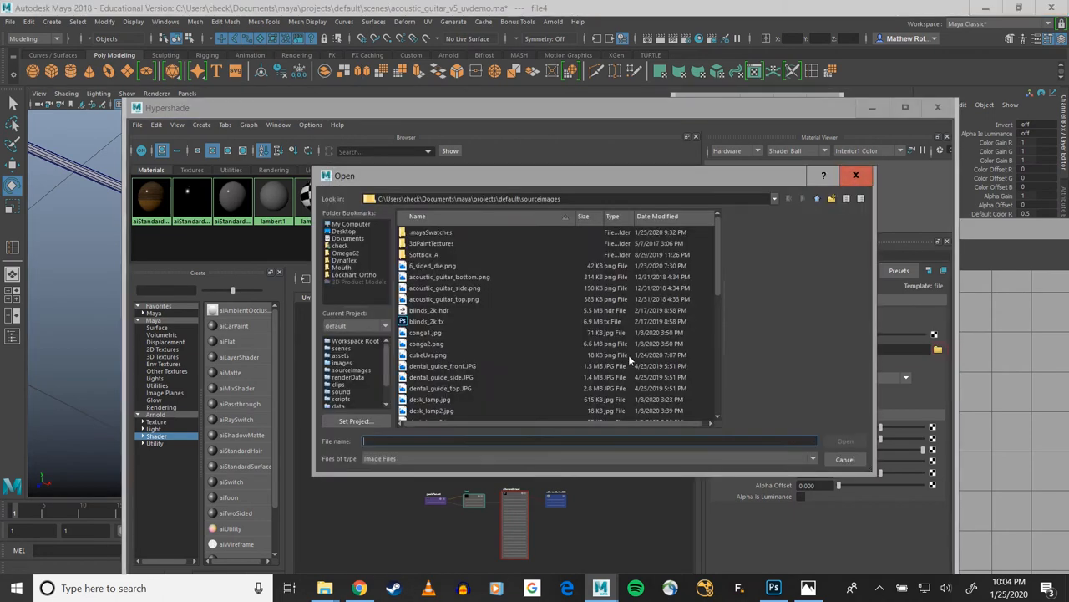
pyautogui.scroll(-3)
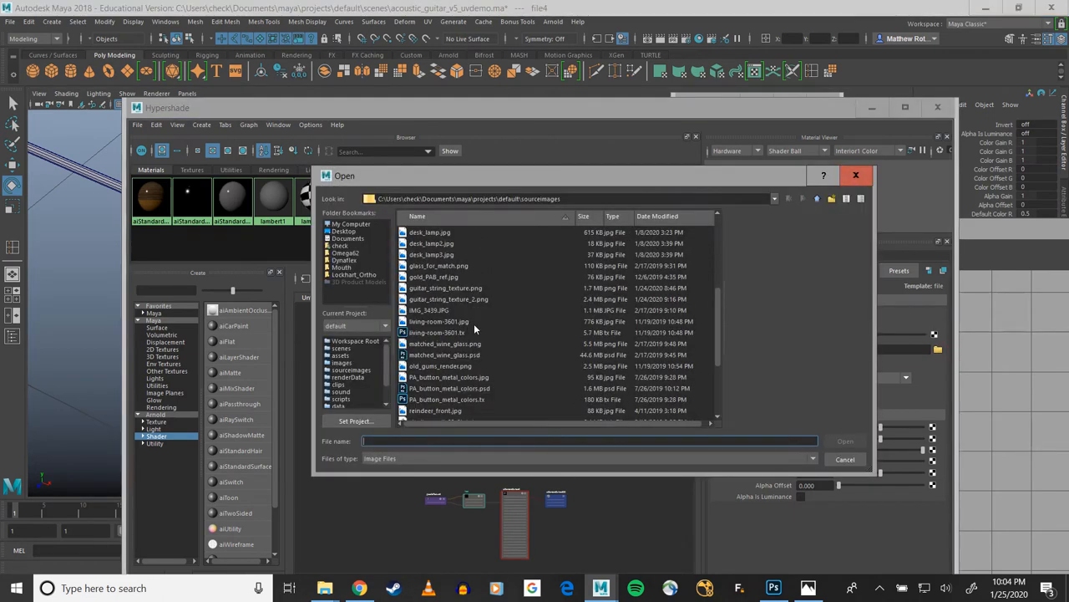
pyautogui.moveTo(464, 301)
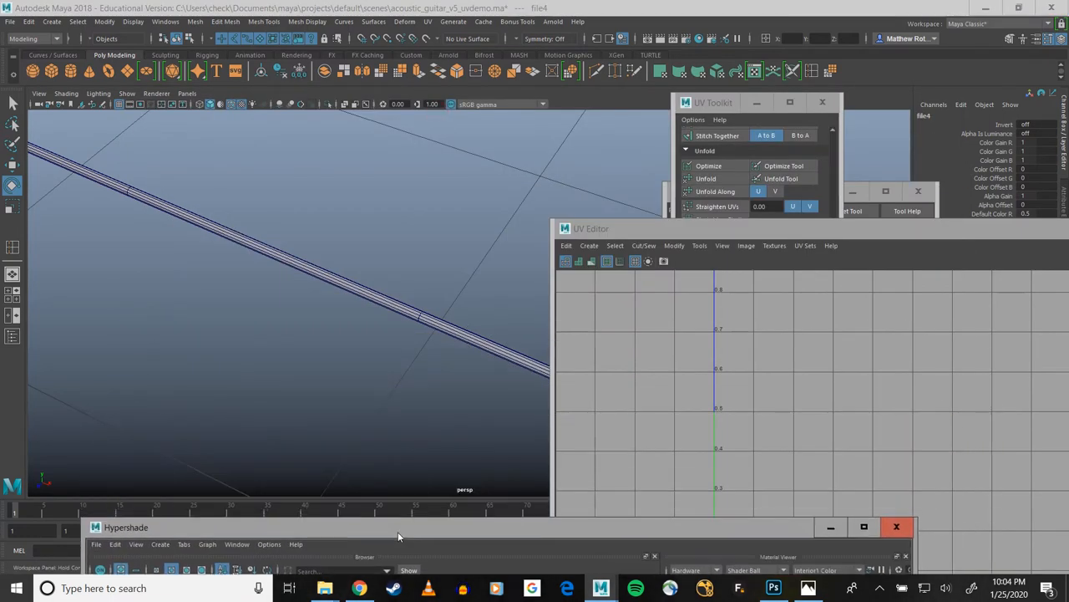
pyautogui.moveTo(351, 295)
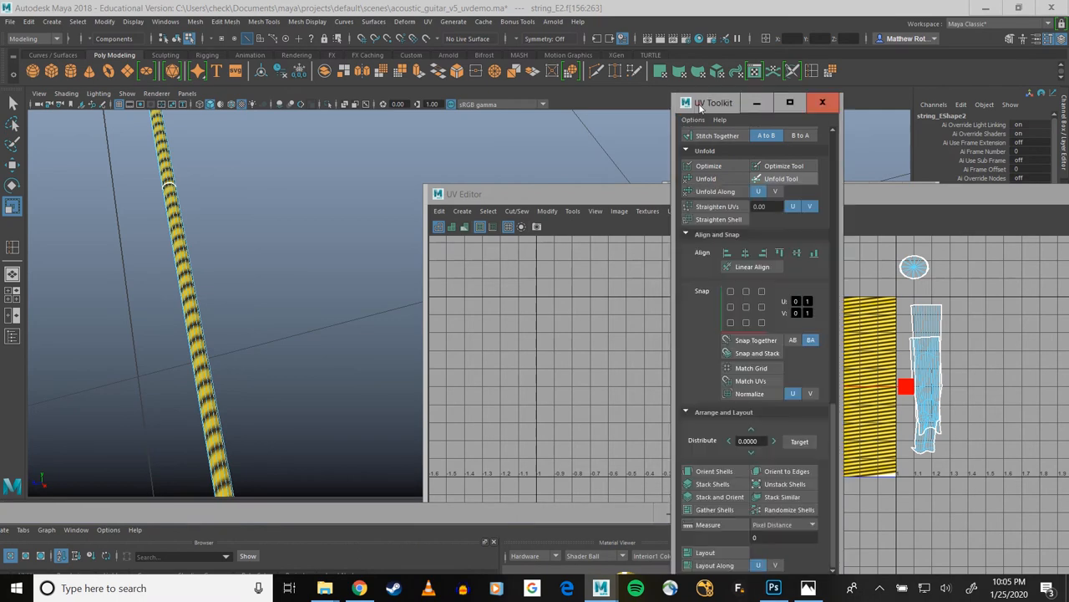
pyautogui.moveTo(700, 427)
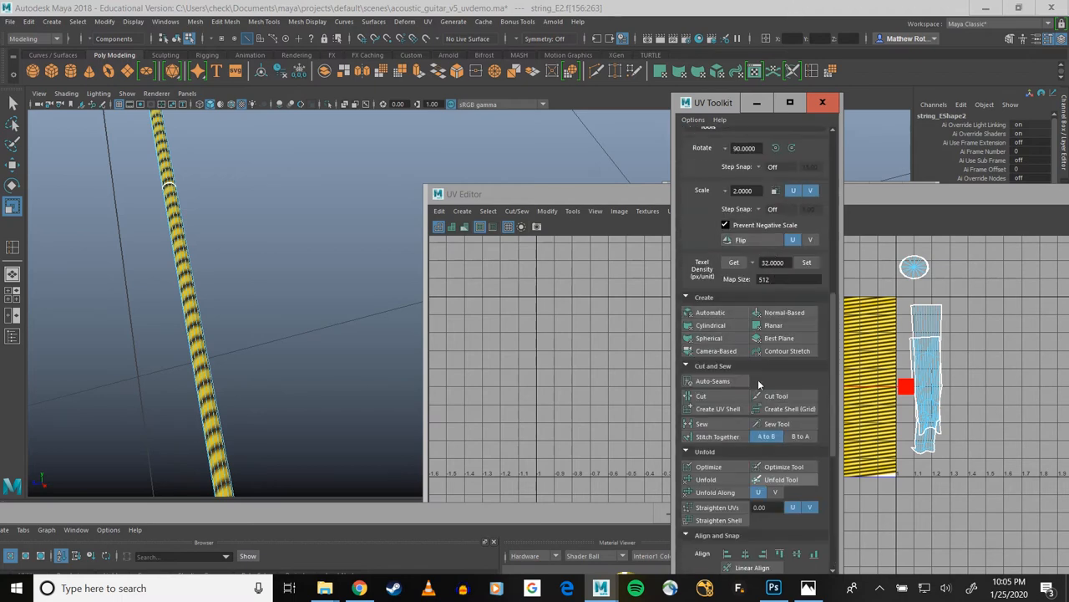
pyautogui.moveTo(760, 384)
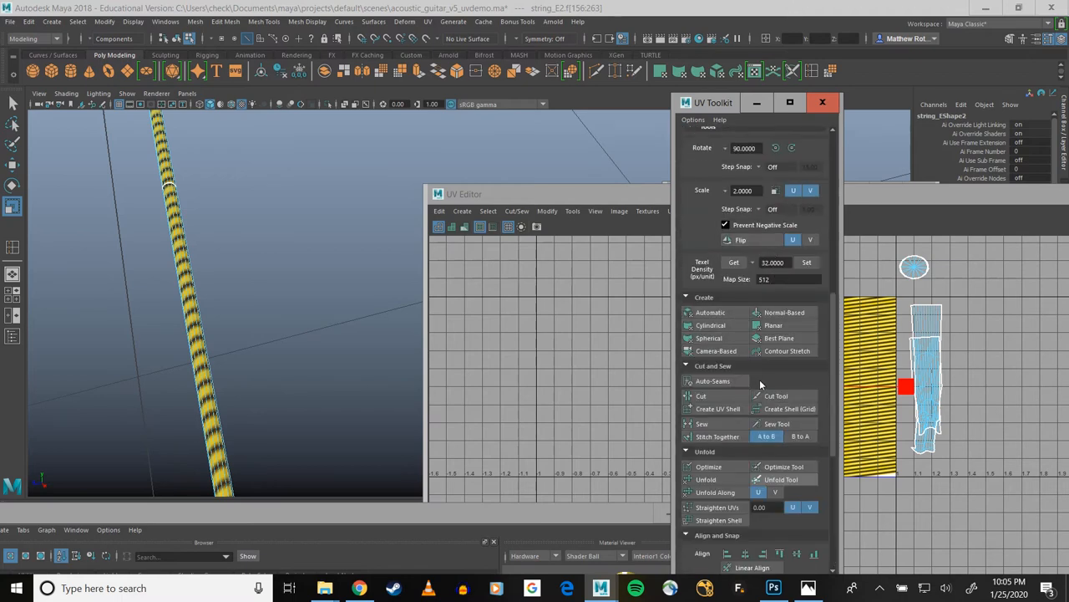
# Scroll the UV Toolkit to the Transform section's Rotate and Scale fields
pyautogui.scroll(-3)
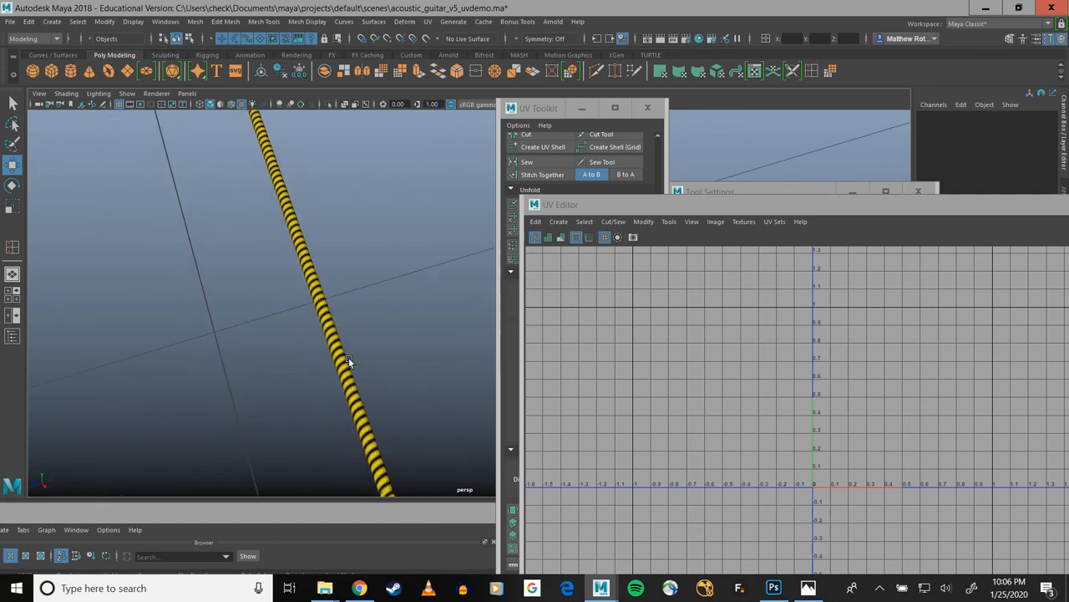
# Inspect more of the striped string_E2 in the viewport to check the banding
pyautogui.click(349, 362)
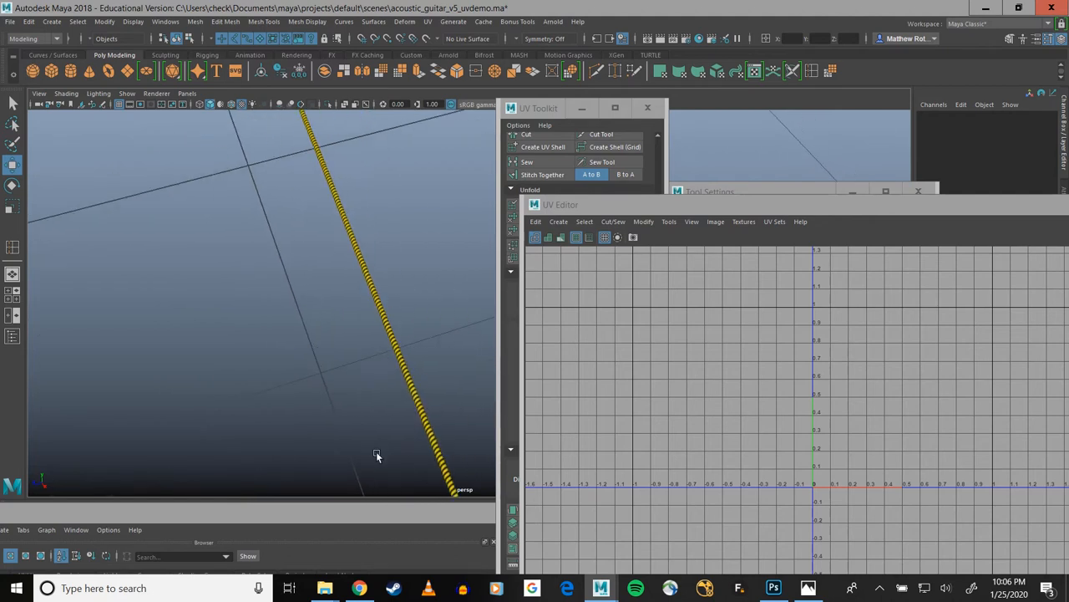
pyautogui.moveTo(336, 519)
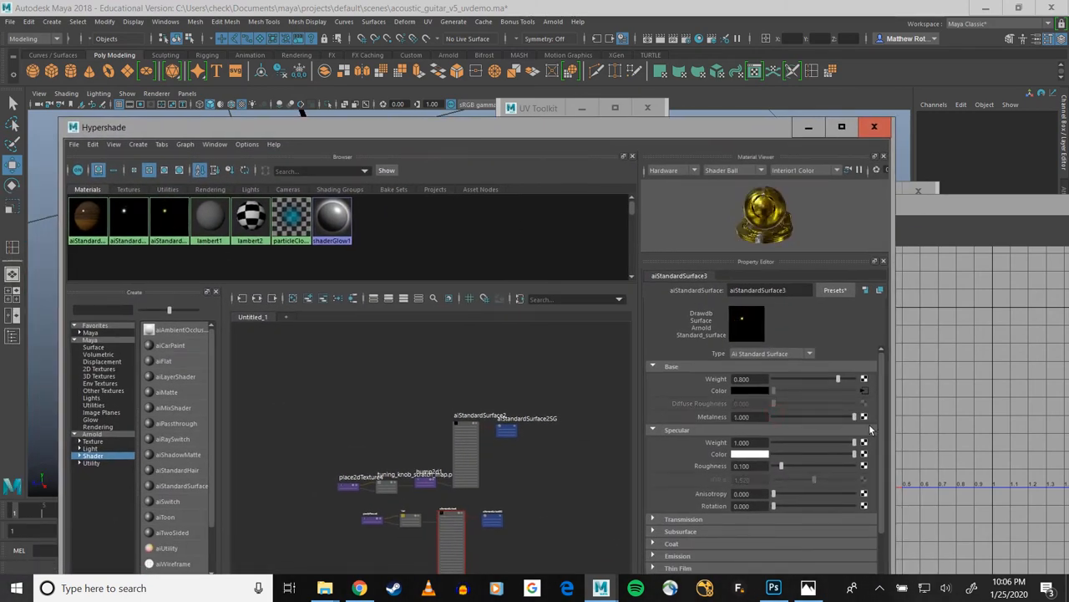
# Lower Metalness to about 0.92 and connect a bump2d node to Normal Camera
pyautogui.moveTo(851, 417); pyautogui.dragTo(848, 417)
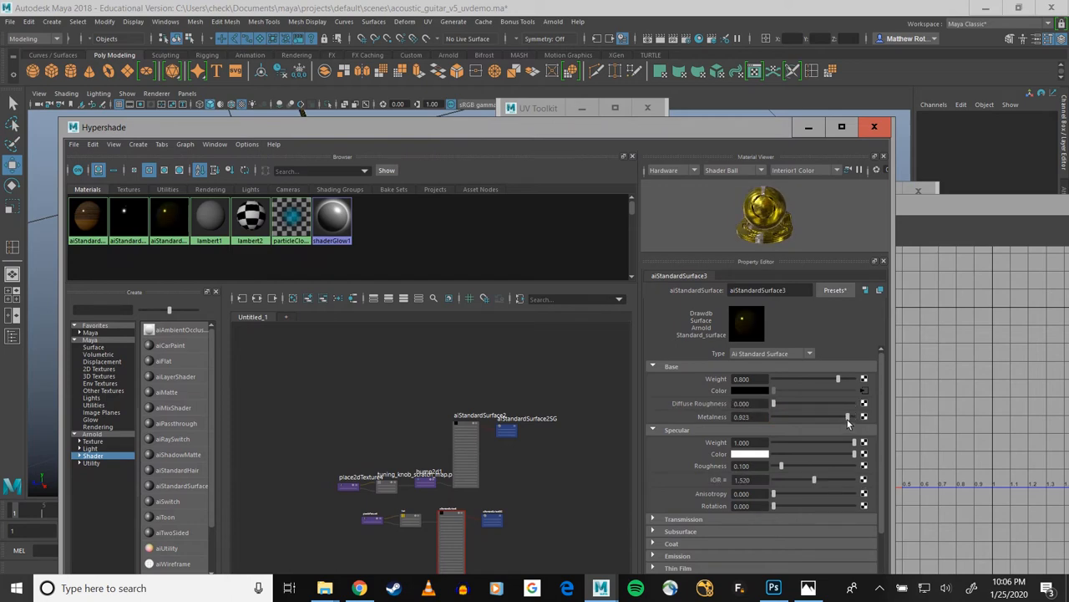
pyautogui.click(653, 366)
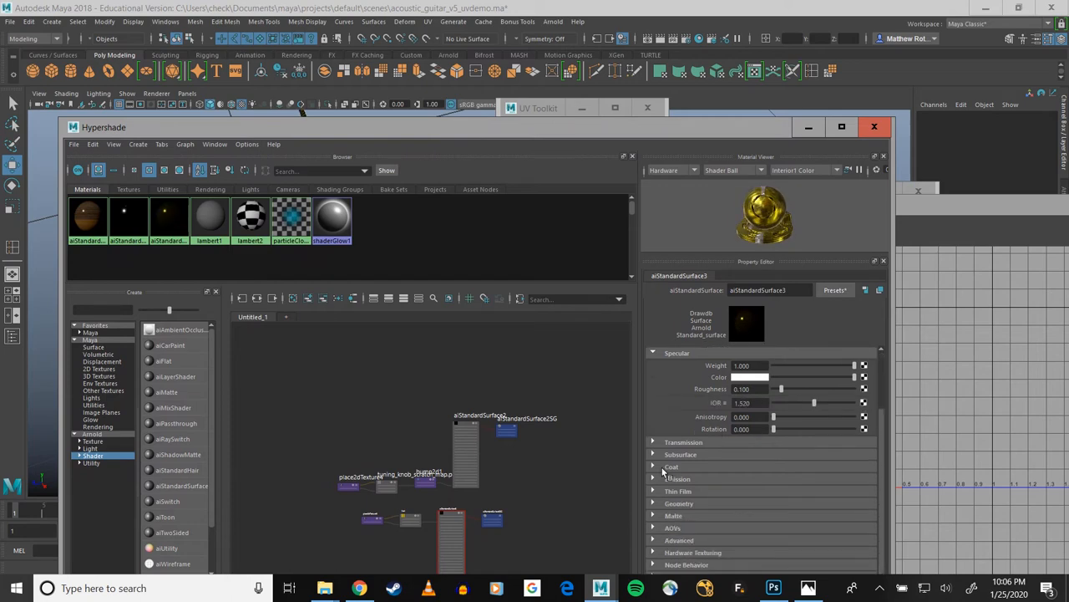
pyautogui.click(679, 503)
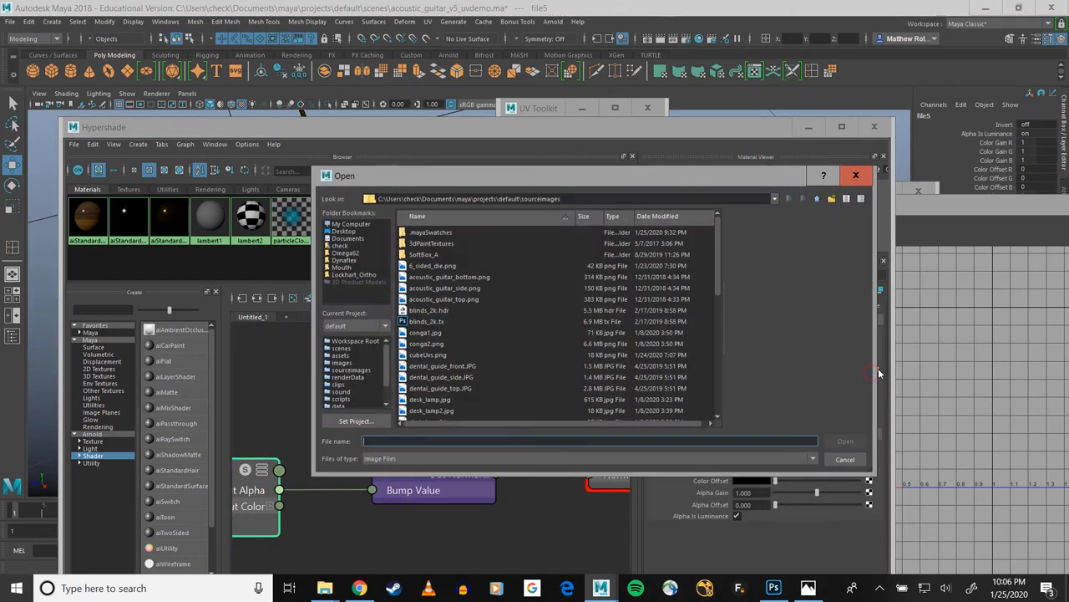
pyautogui.scroll(-3)
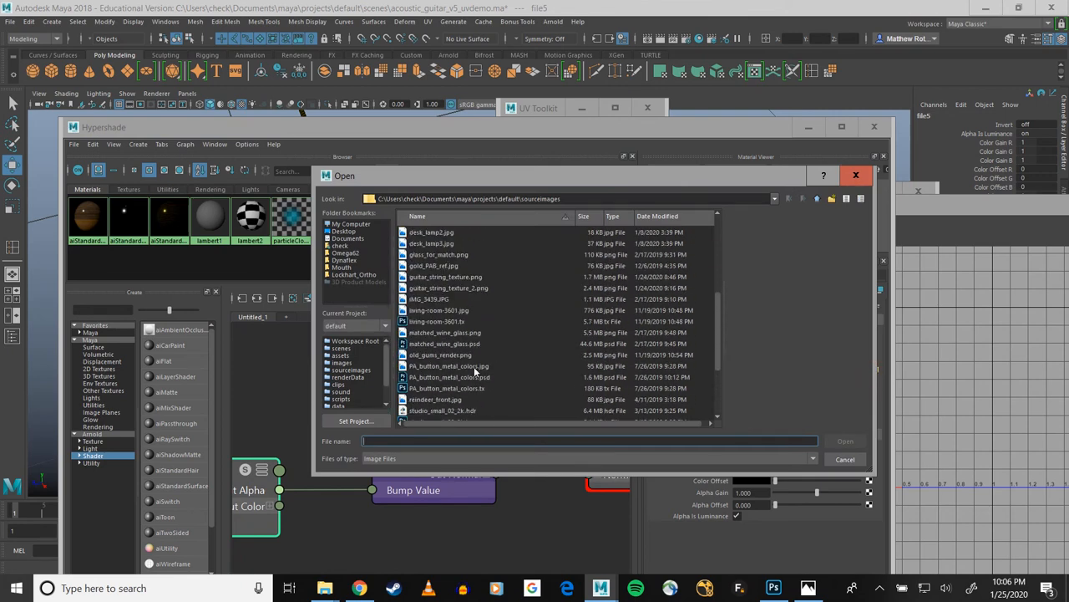
# Load guitar_string_texture_2.png as the bump texture and set Bump Depth to 0.1
pyautogui.click(449, 287)
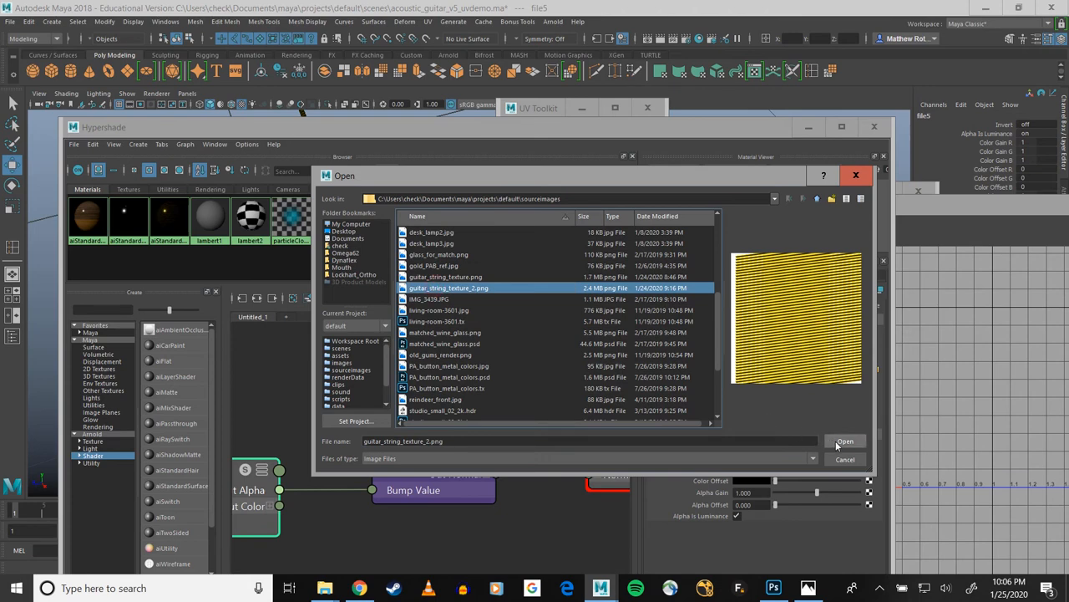
pyautogui.click(845, 441)
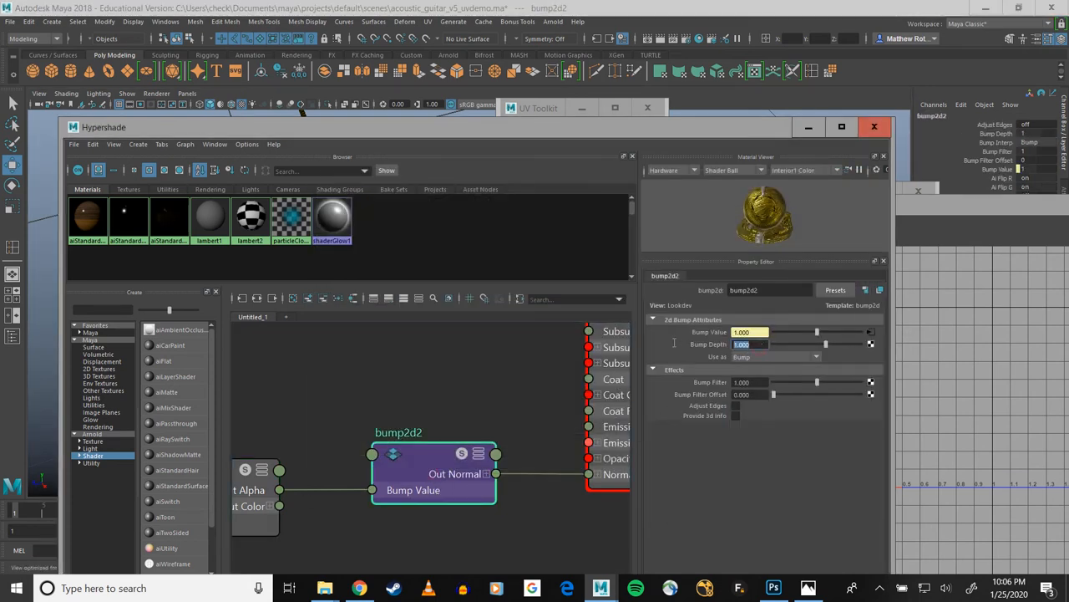
pyautogui.write('0.100')
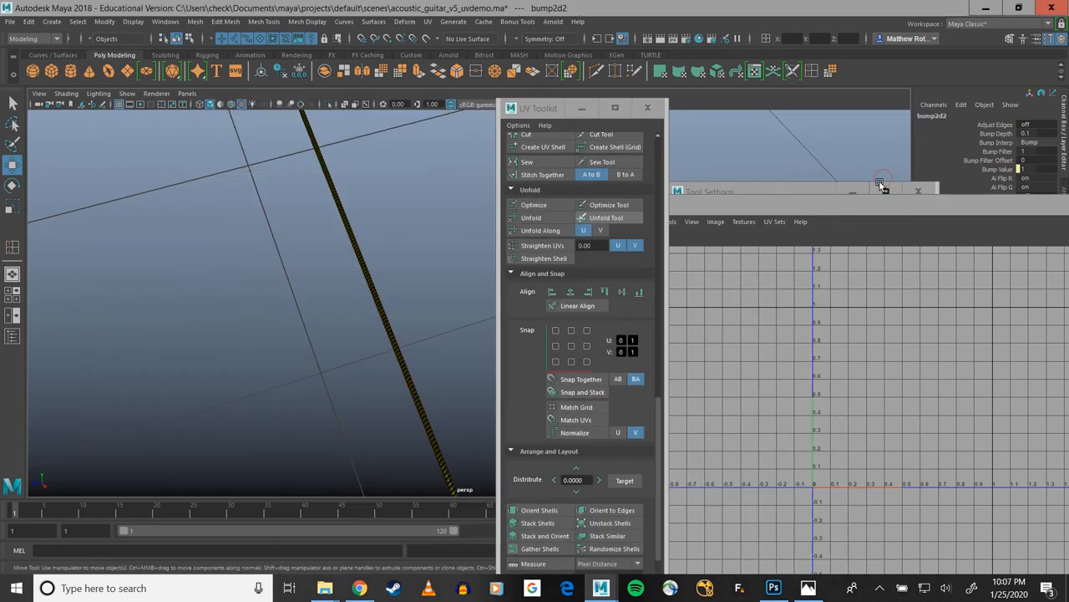
# In the Outliner, select aiSkyDomeLight1 and acoustic_guitar and show them
pyautogui.click(12, 336)
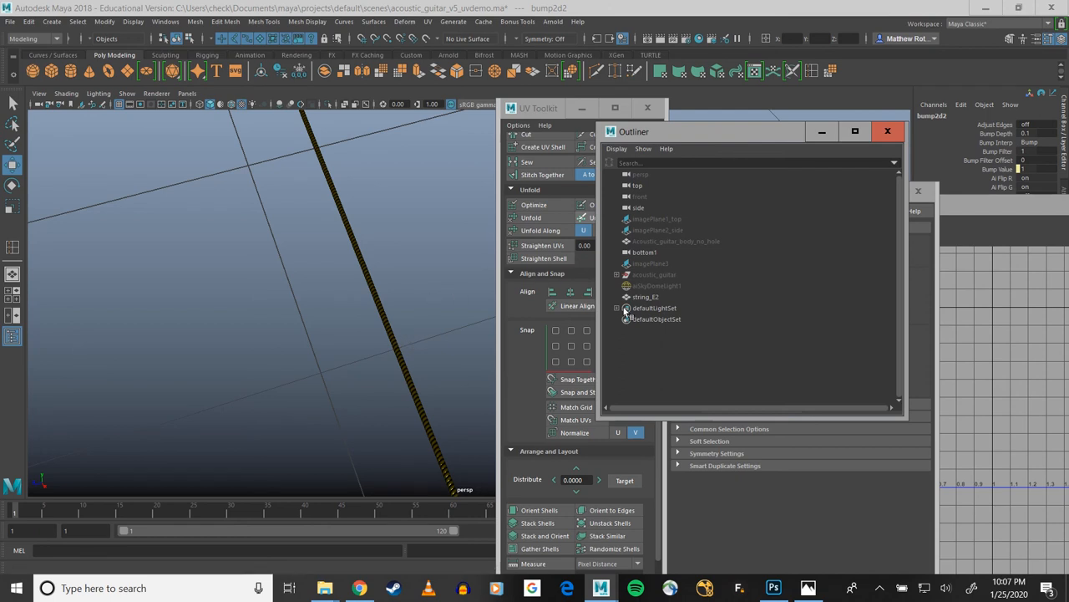
pyautogui.click(656, 285)
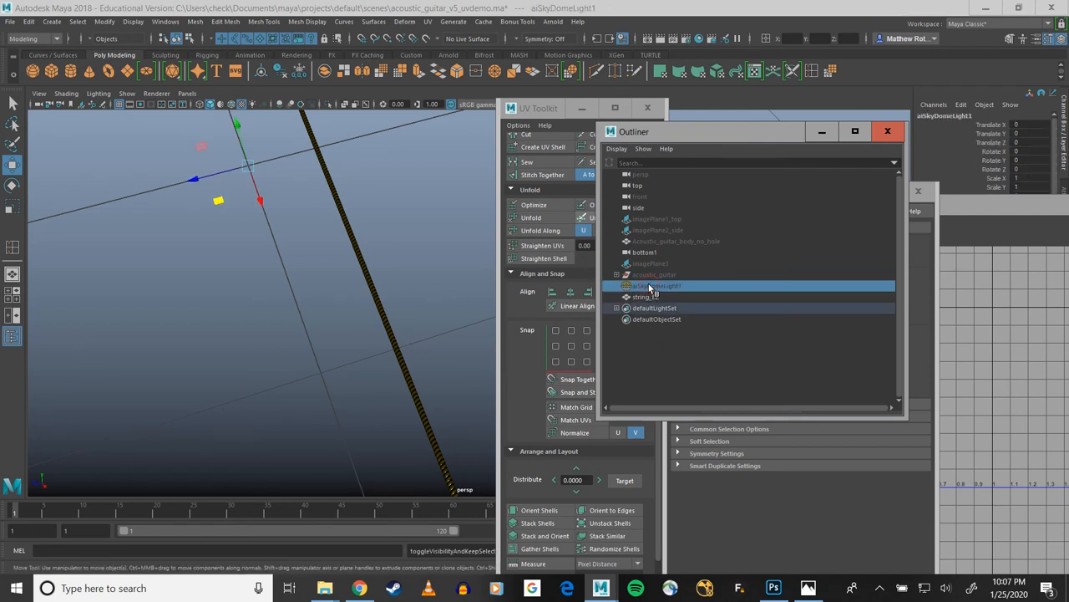
pyautogui.click(654, 274)
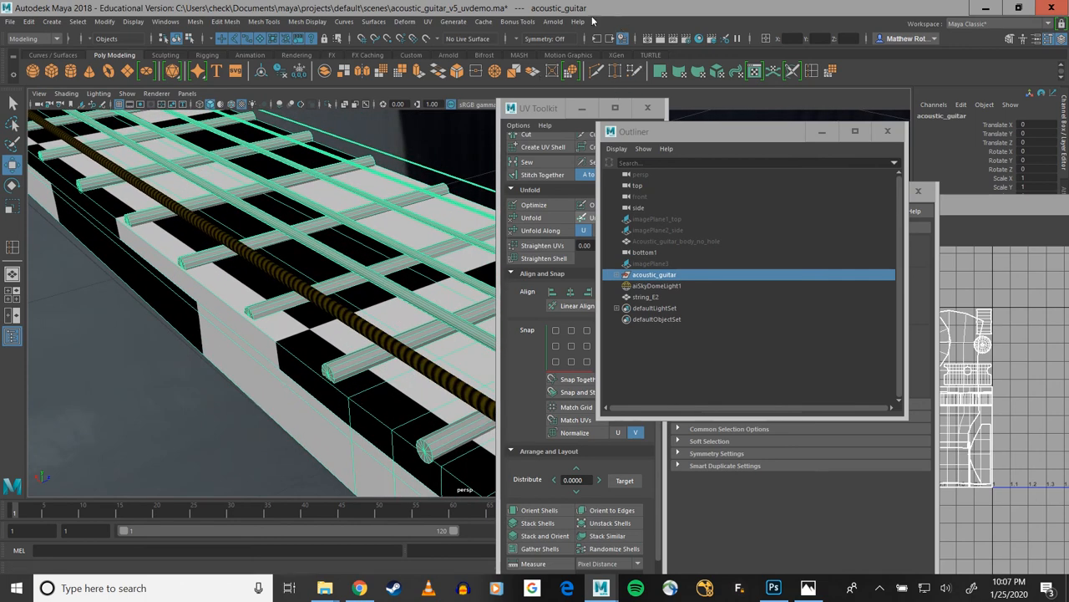
pyautogui.moveTo(553, 22)
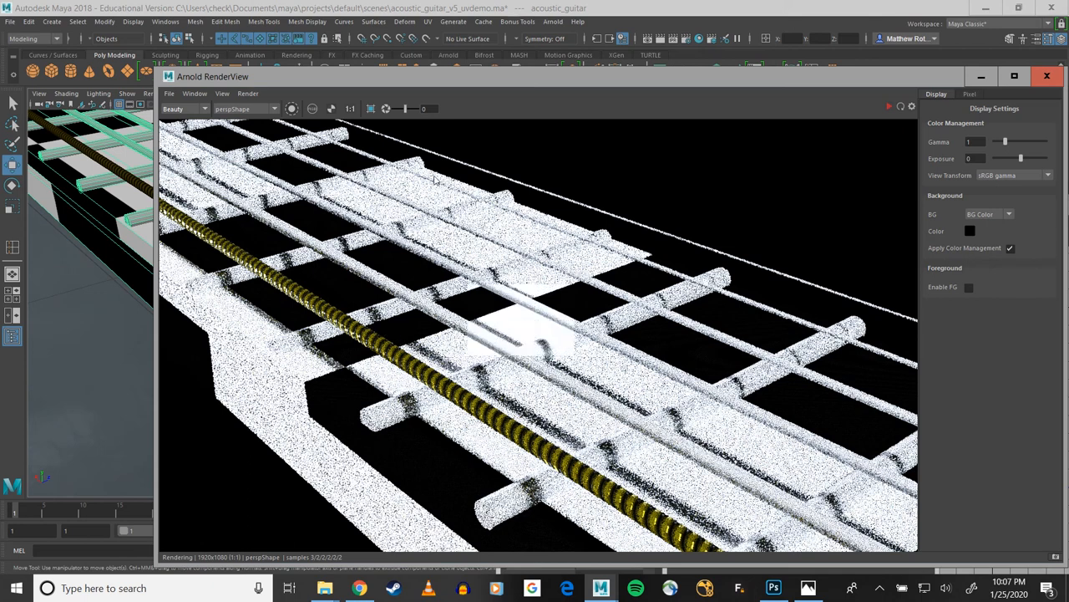
# Enable Region render in the Arnold RenderView to render around the string
pyautogui.click(247, 93)
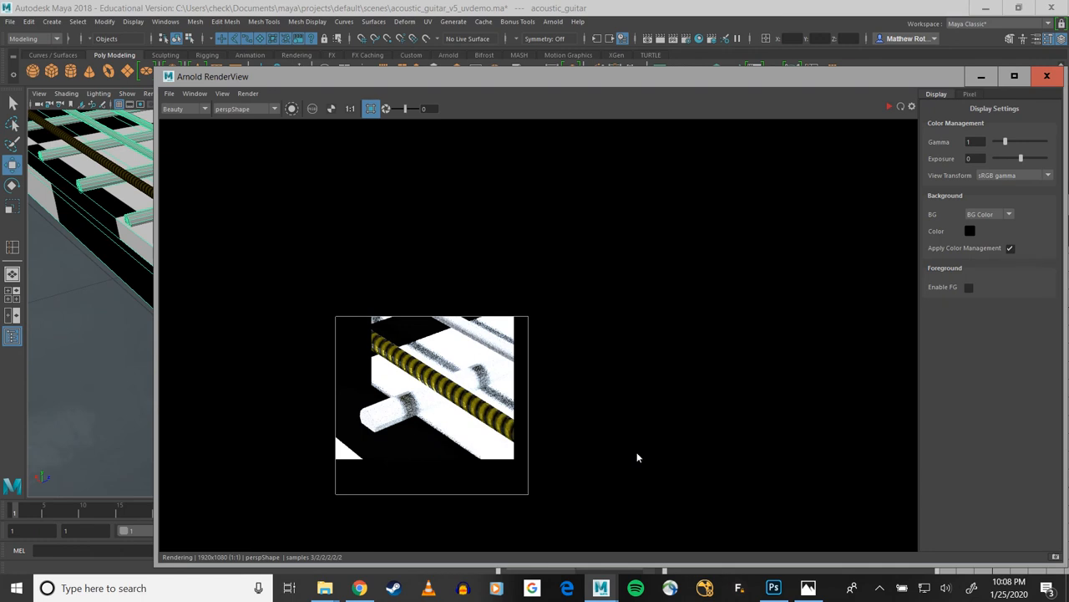
pyautogui.moveTo(622, 455)
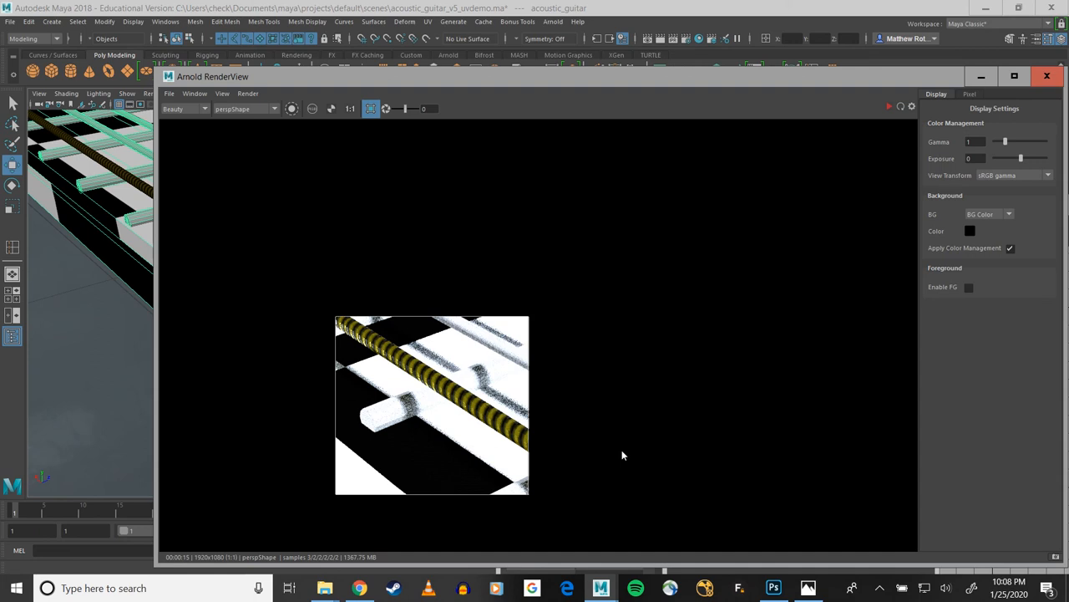
pyautogui.moveTo(411, 386)
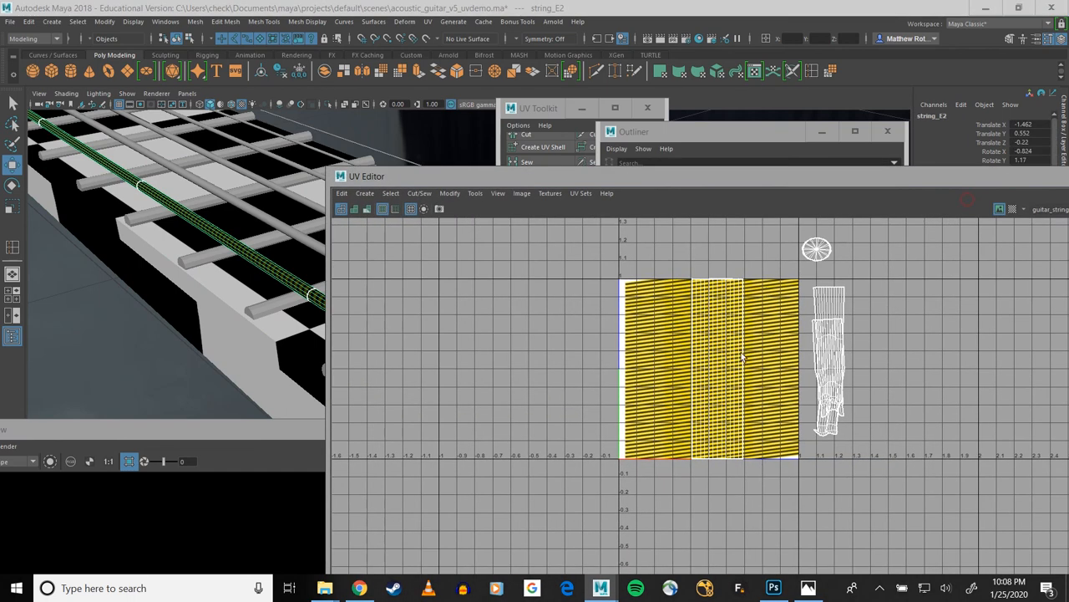
pyautogui.moveTo(679, 355)
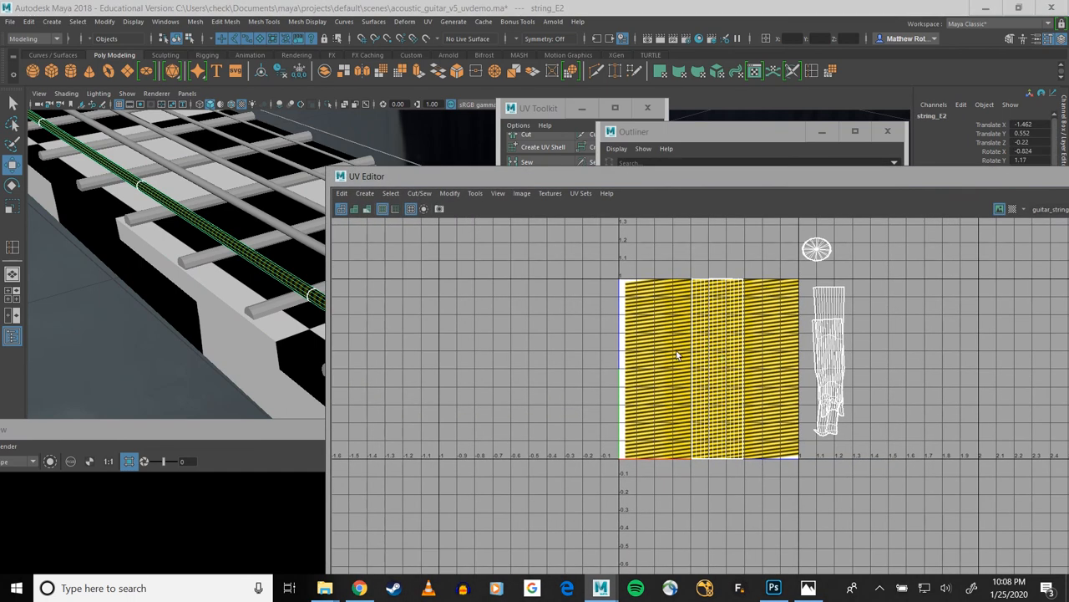